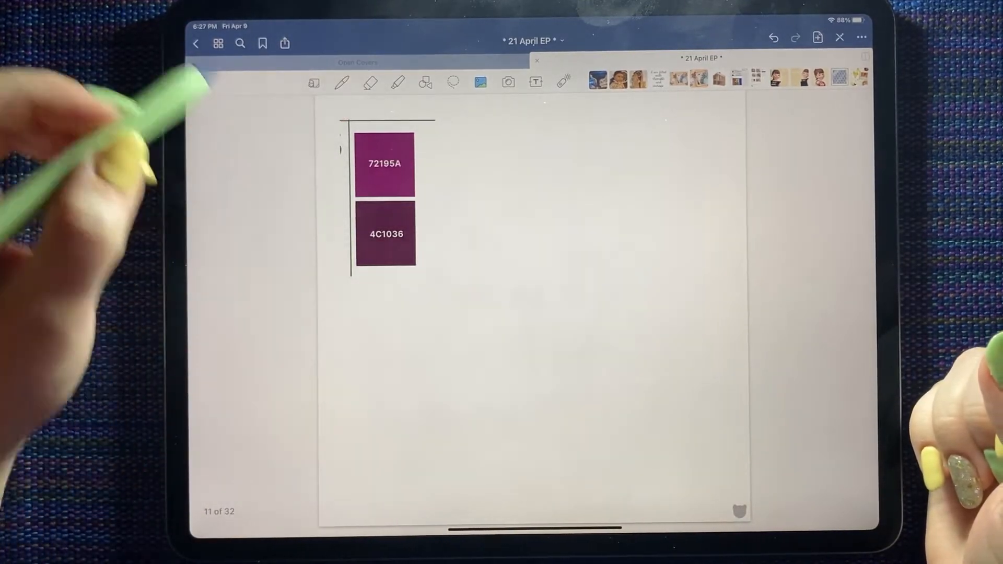
# Step: Leave the April planner page and browse the documents library to the CCM Digitals folder
pyautogui.click(220, 44)
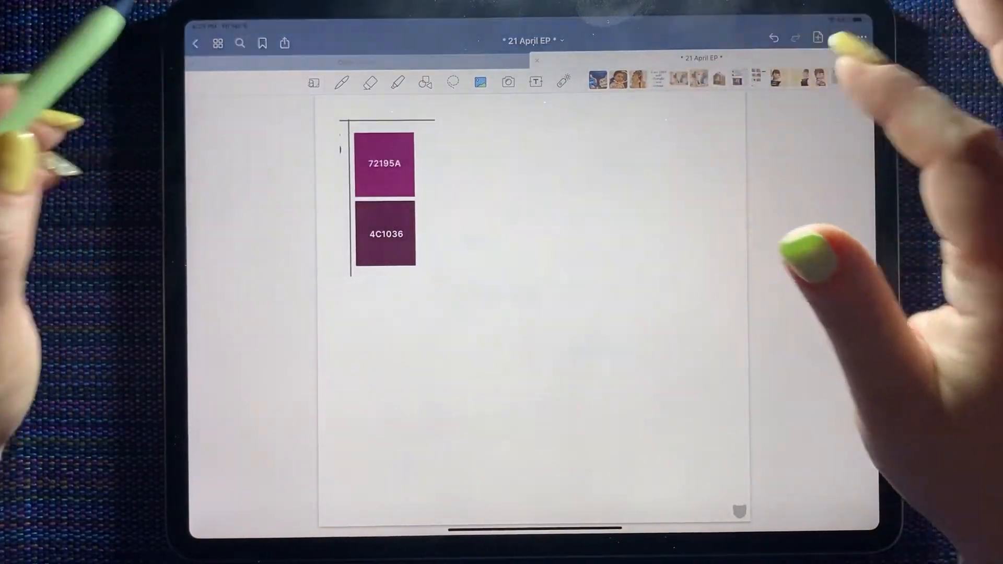
pyautogui.click(218, 43)
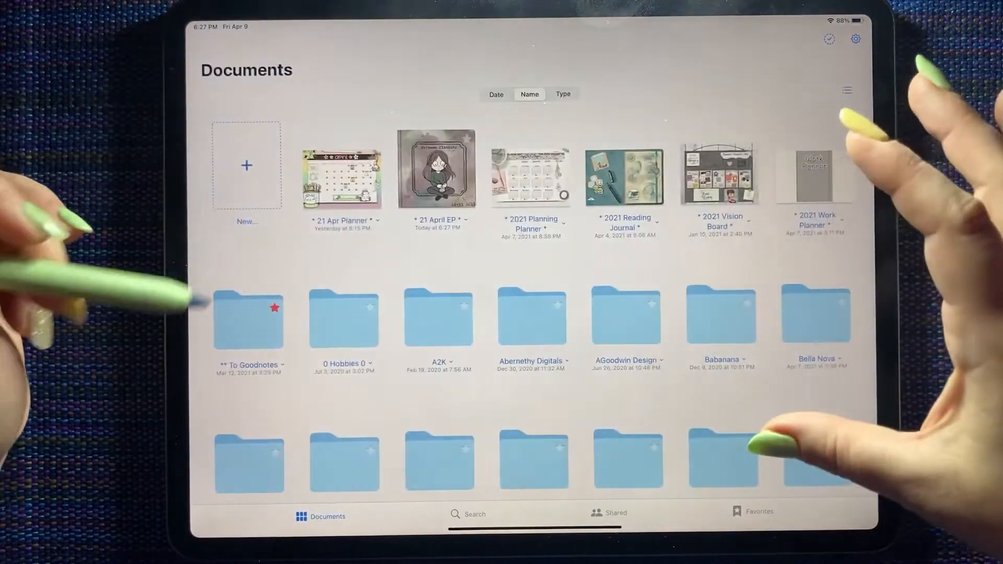
pyautogui.scroll(-3)
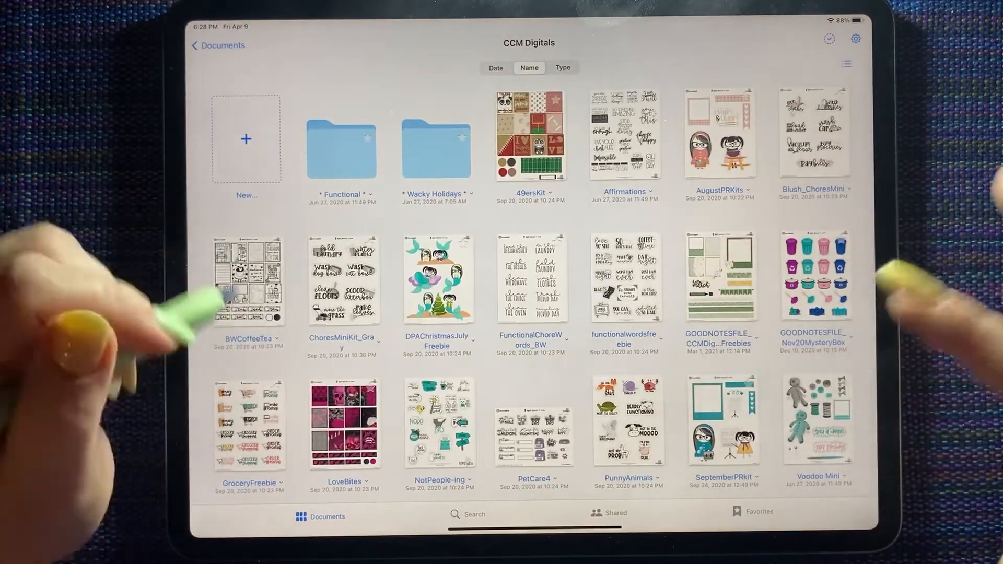
# Step: Open the LoveBites sticker sheet in a new tab beside the planner
pyautogui.doubleClick(341, 424)
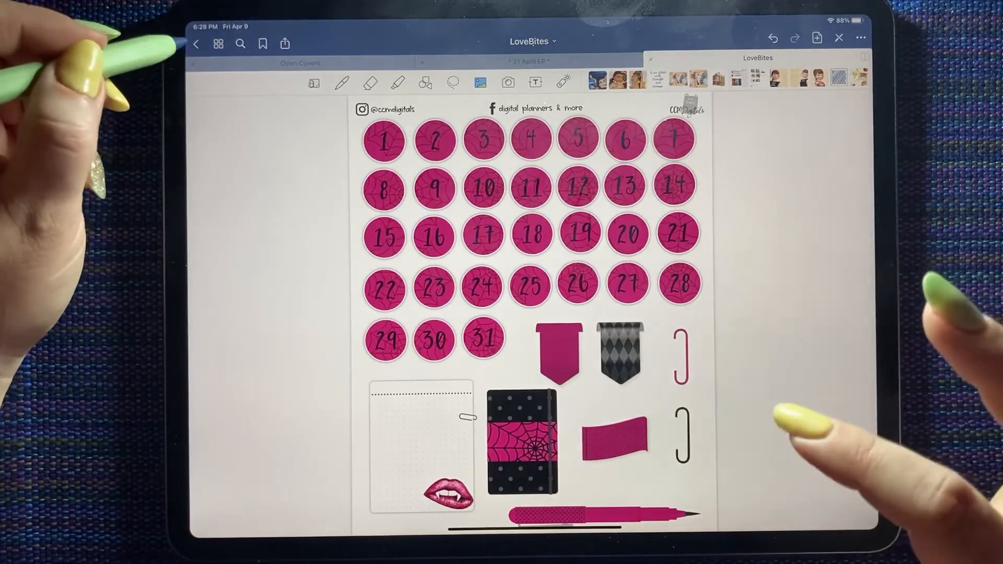
# Step: Browse the Digital Siren sticker kits, then return to the top-level documents library
pyautogui.click(196, 43)
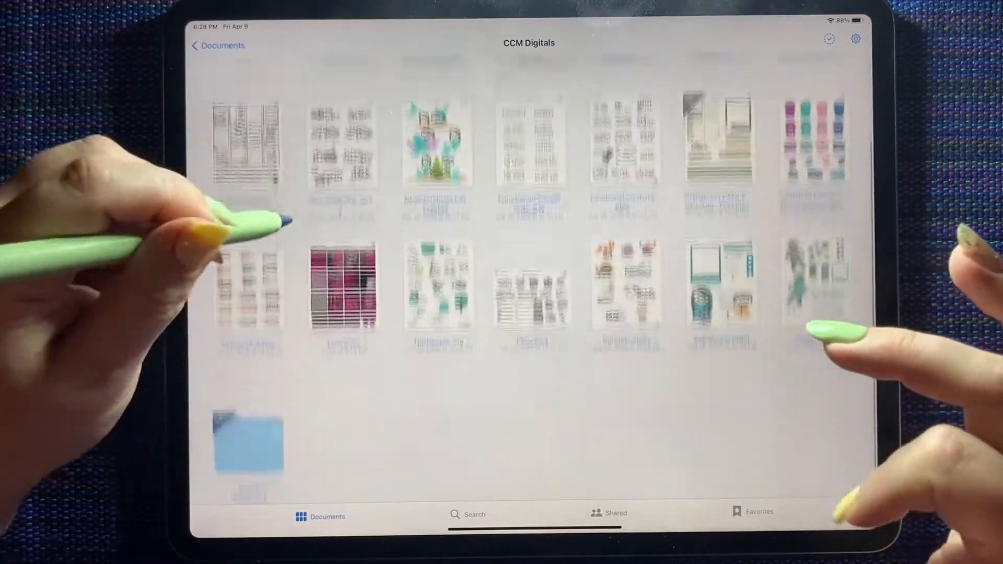
pyautogui.click(222, 46)
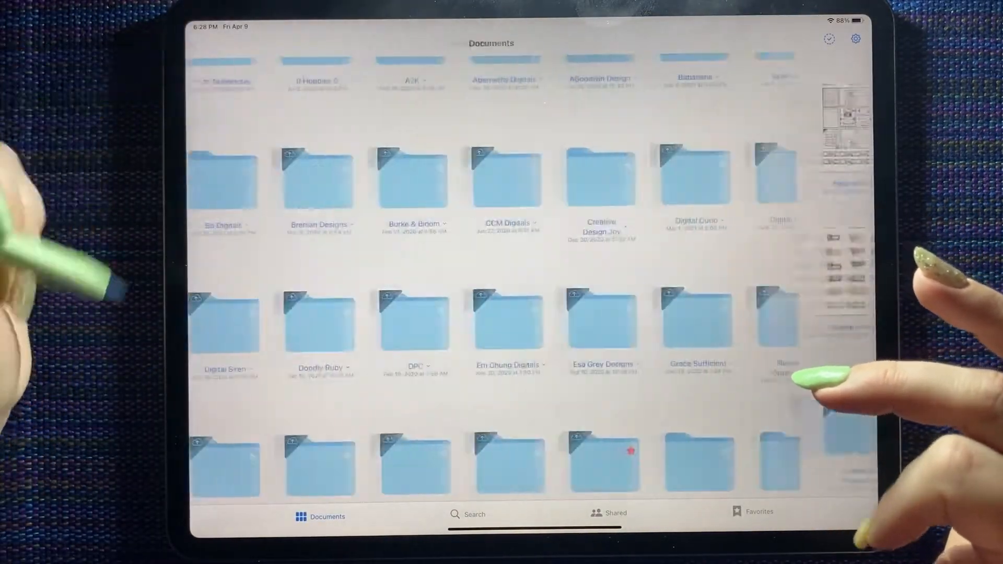
pyautogui.scroll(-3)
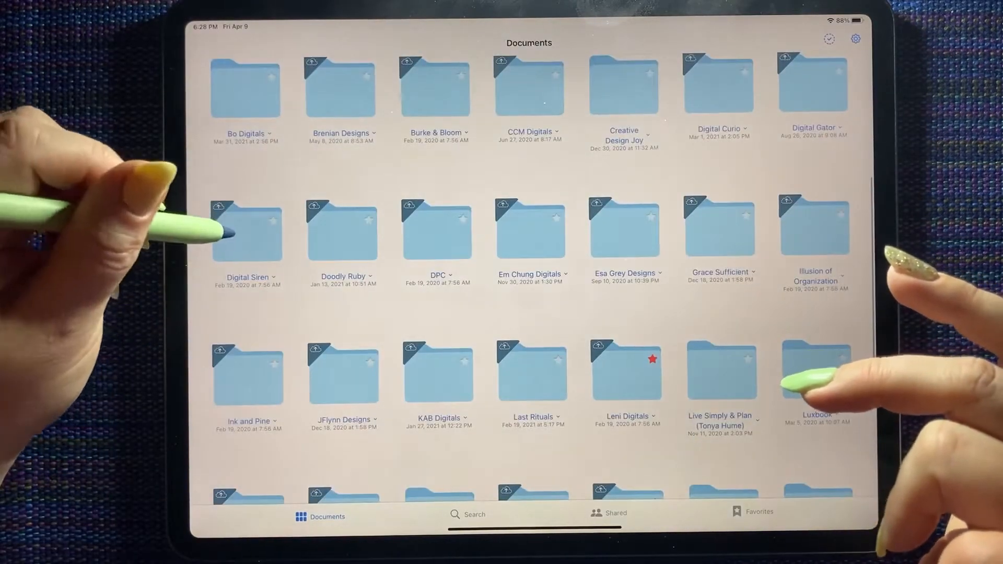
pyautogui.doubleClick(248, 231)
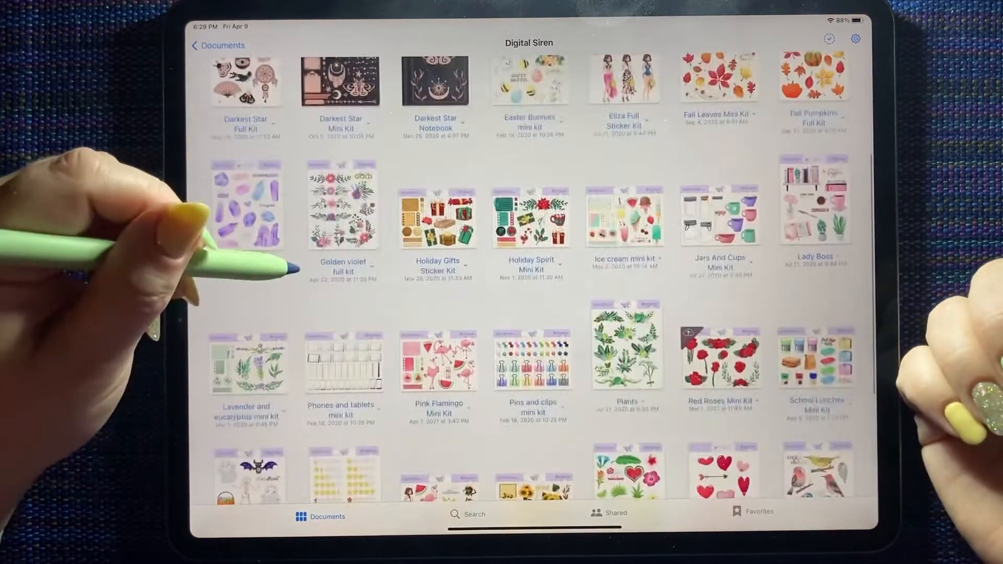
pyautogui.scroll(-3)
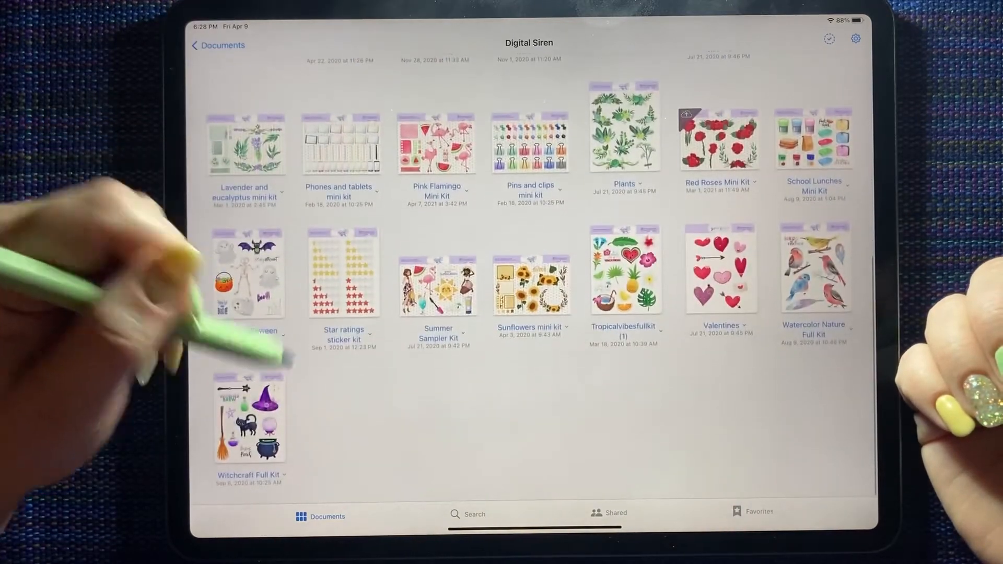
pyautogui.click(217, 45)
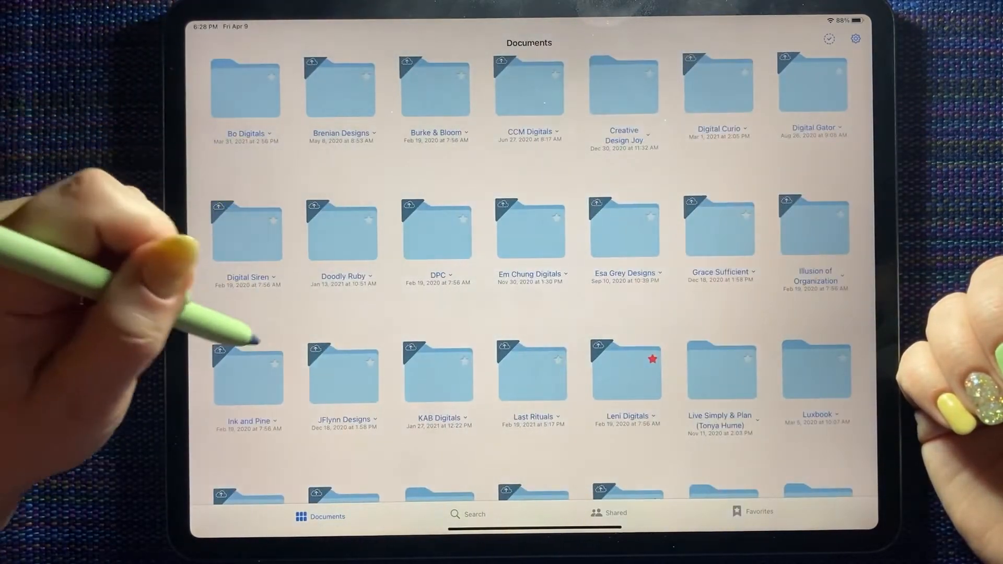
# Step: Scroll the library toward the All the Stars in the Sea sticker document
pyautogui.scroll(-3)
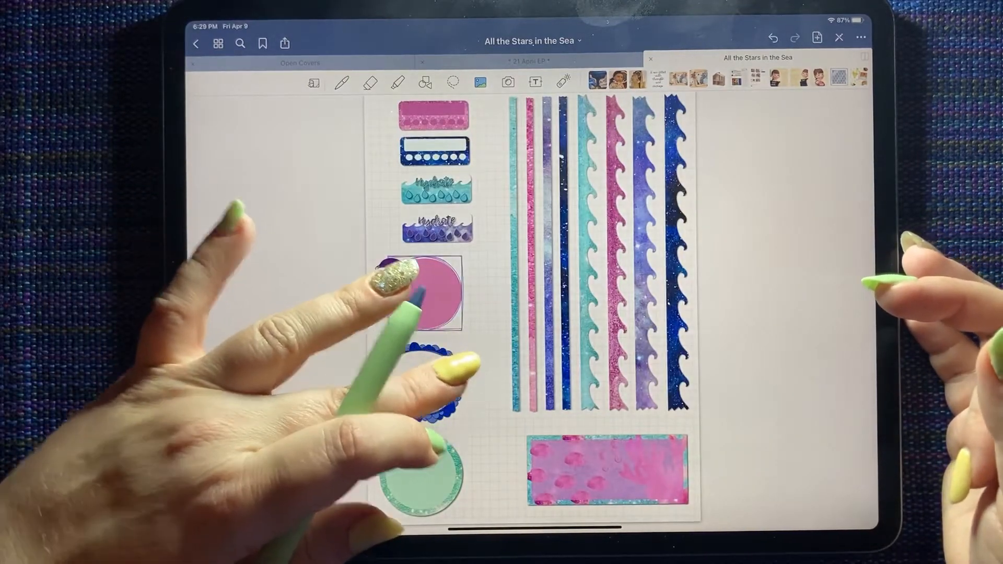
# Step: Scroll through the sticker pages to the sea-creature page with jellyfish, whales and octopuses
pyautogui.hscroll(-3)
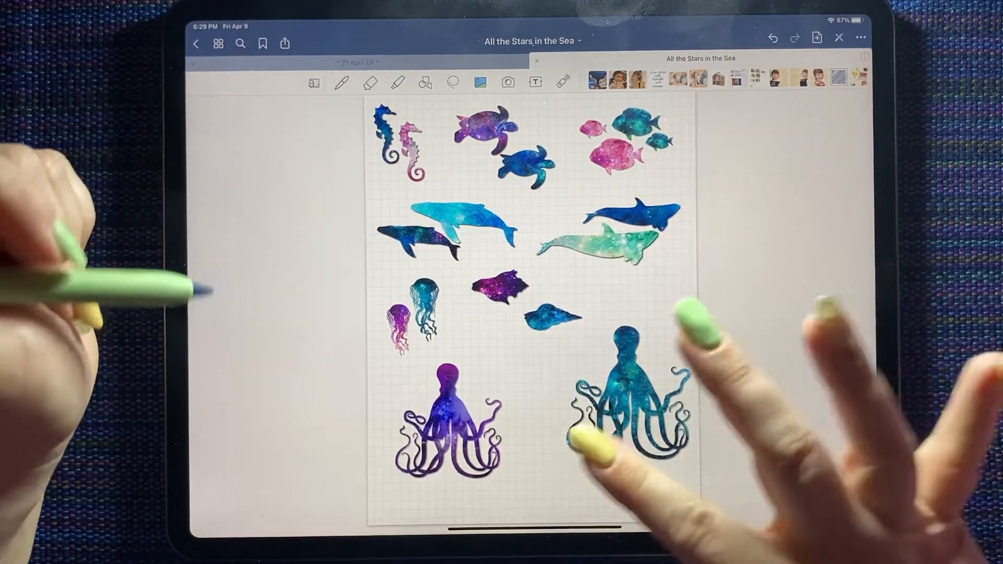
pyautogui.hscroll(-3)
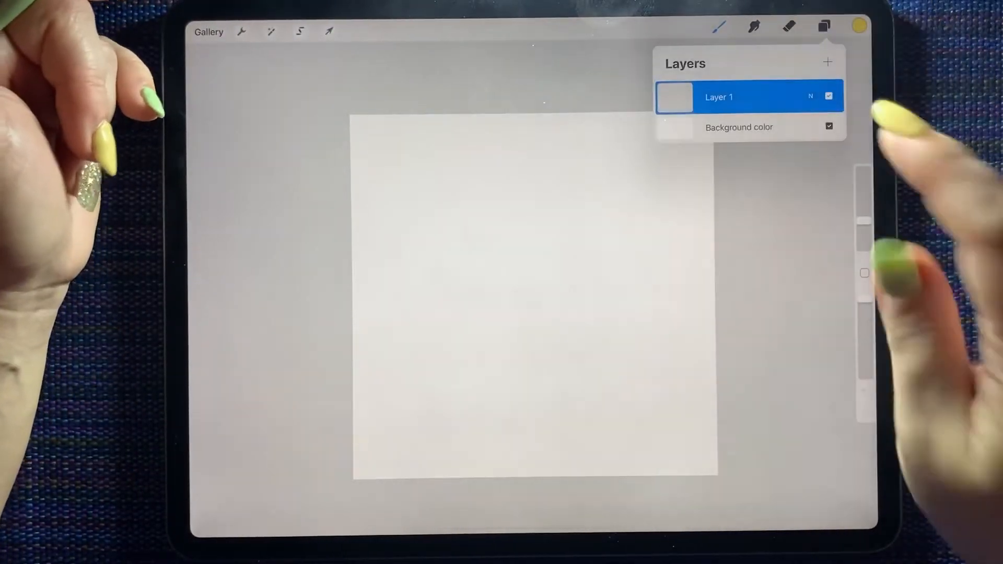
# Step: Hide the canvas background colour, add an empty Layer 2, and browse the brush sets
pyautogui.click(829, 127)
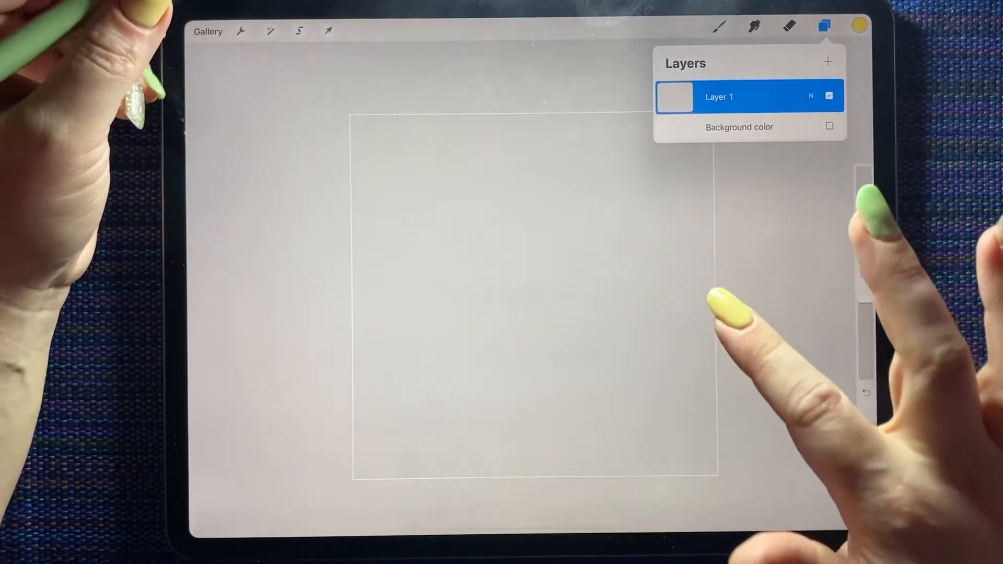
pyautogui.click(827, 61)
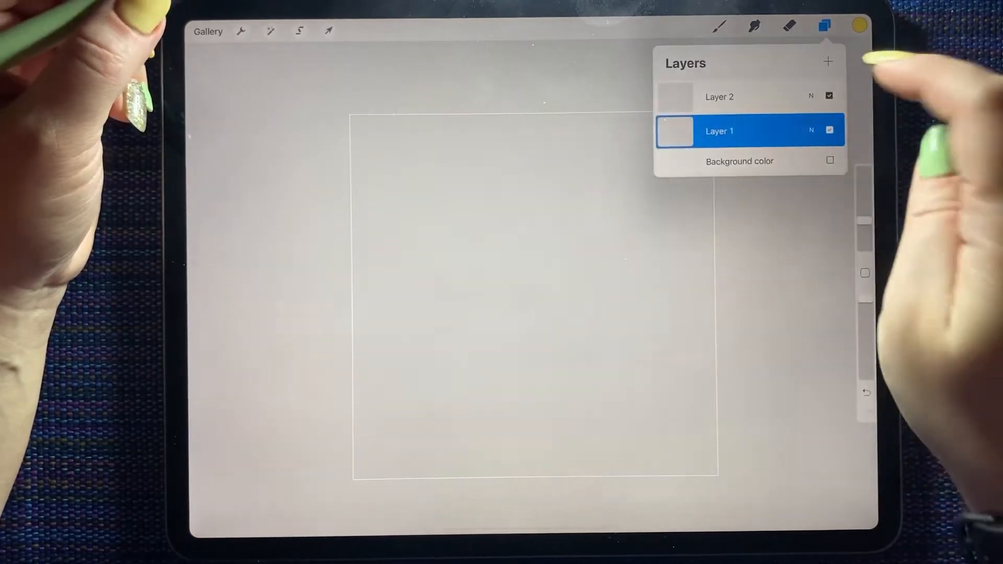
pyautogui.click(856, 25)
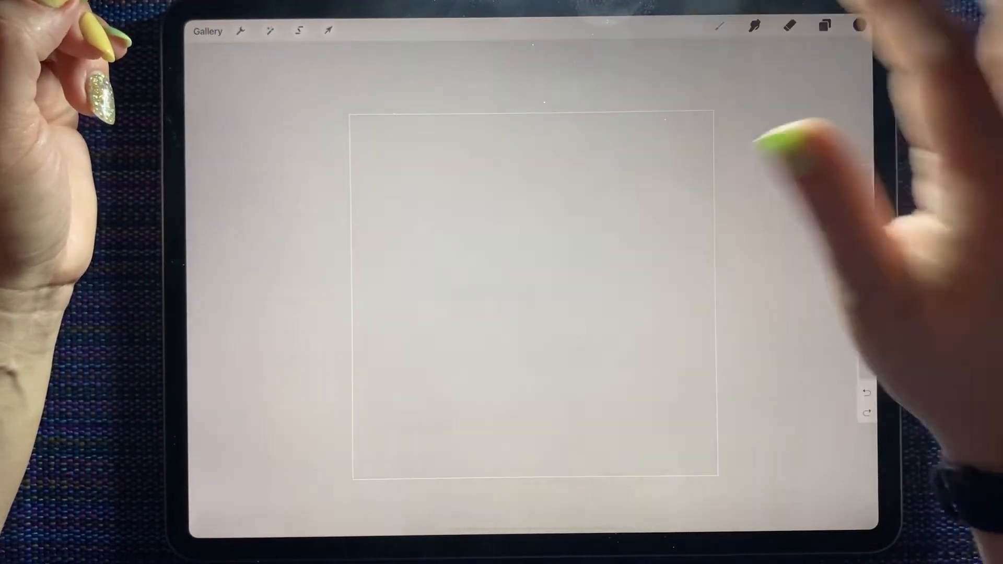
pyautogui.click(722, 27)
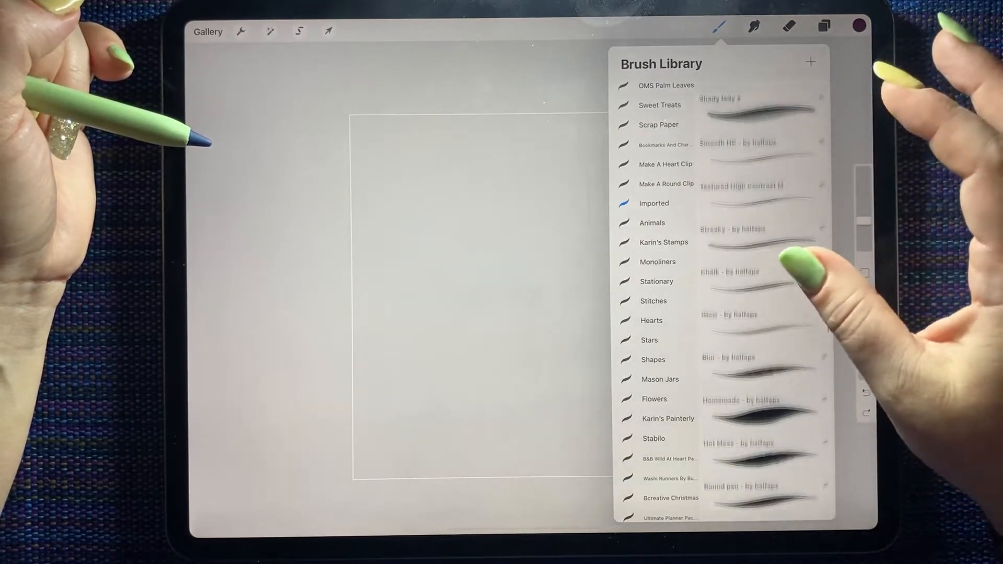
# Step: Choose the fish-scale pattern brush from the Imported set for the magenta fill
pyautogui.scroll(-3)
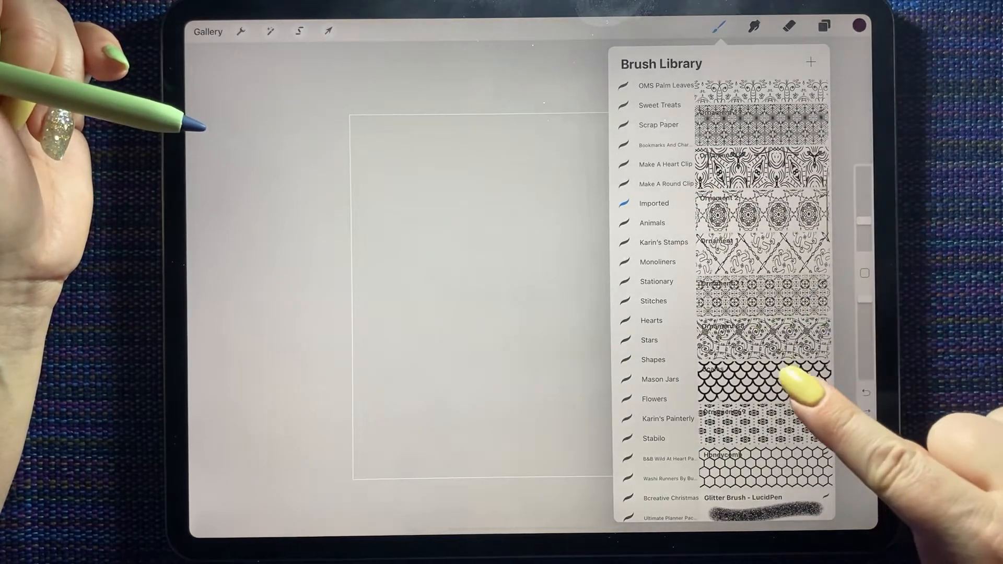
pyautogui.click(761, 380)
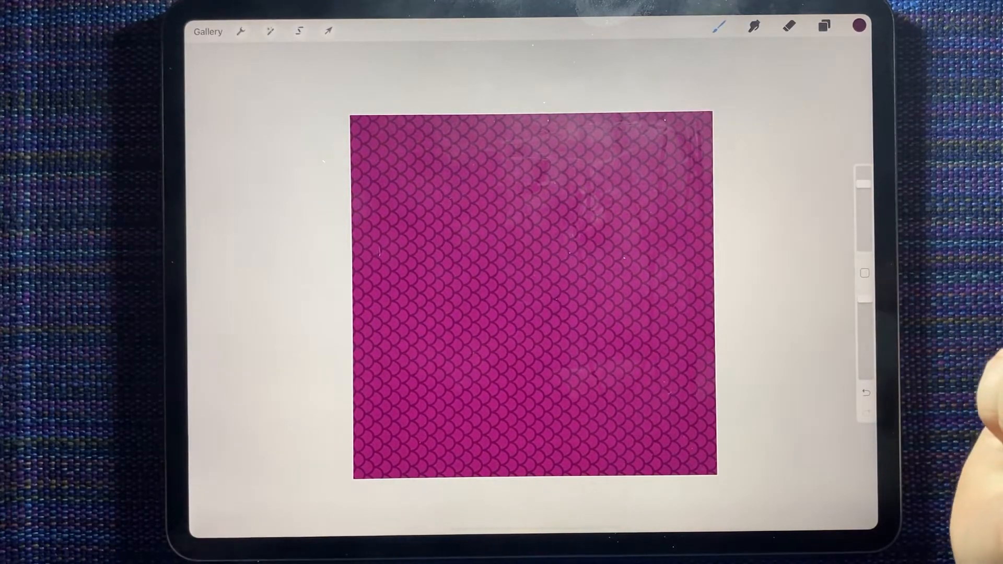
pyautogui.click(241, 31)
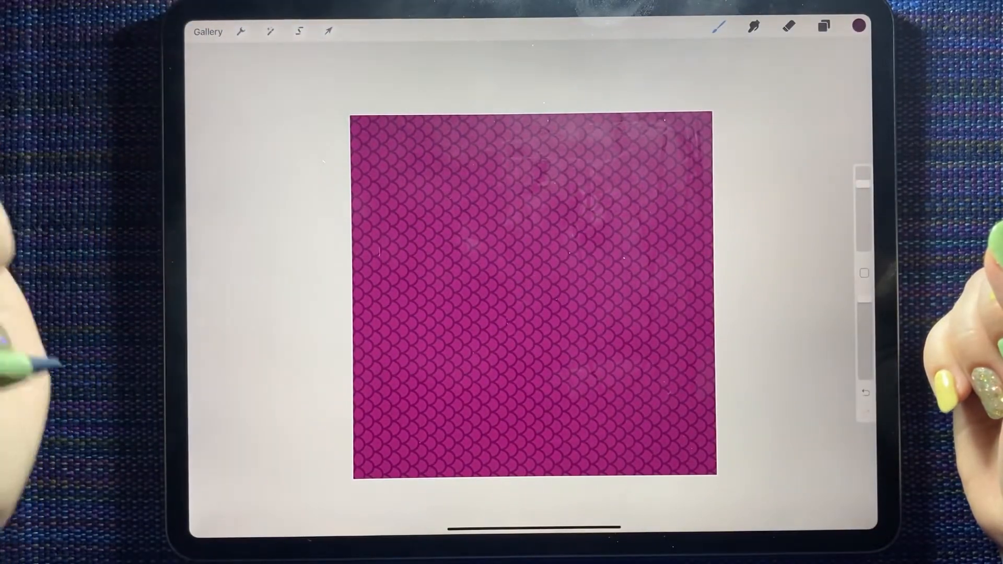
pyautogui.click(206, 31)
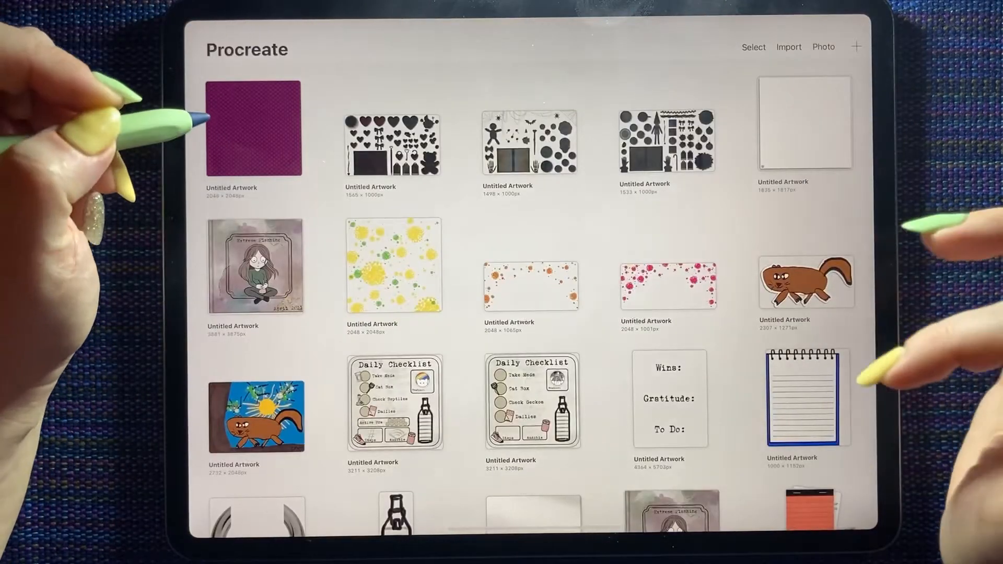
pyautogui.scroll(-3)
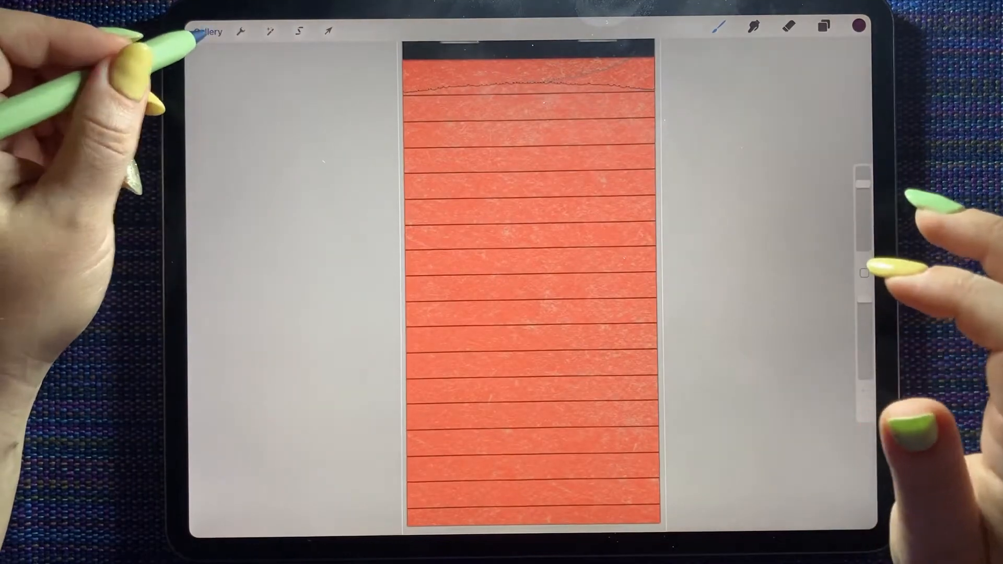
pyautogui.click(207, 30)
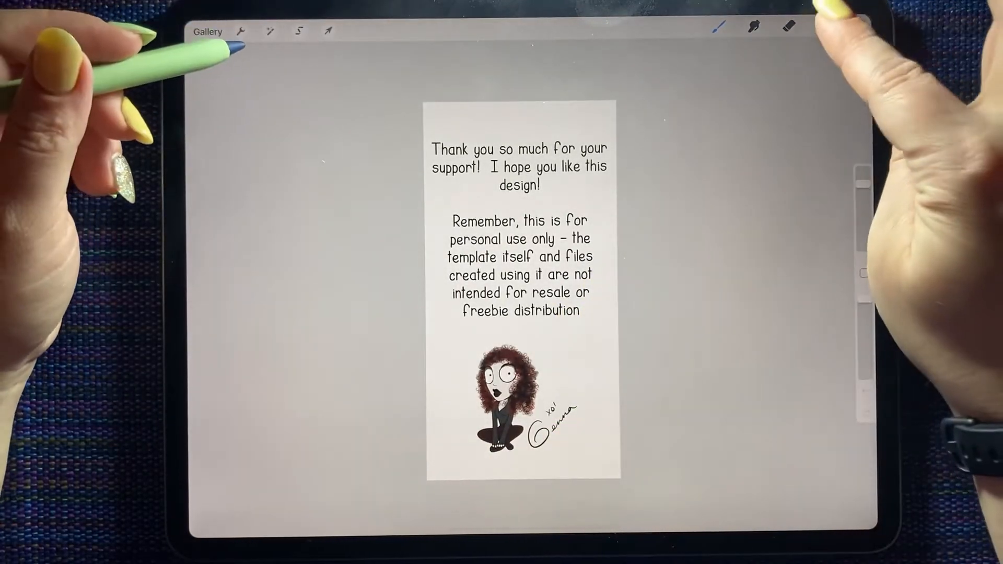
pyautogui.click(821, 27)
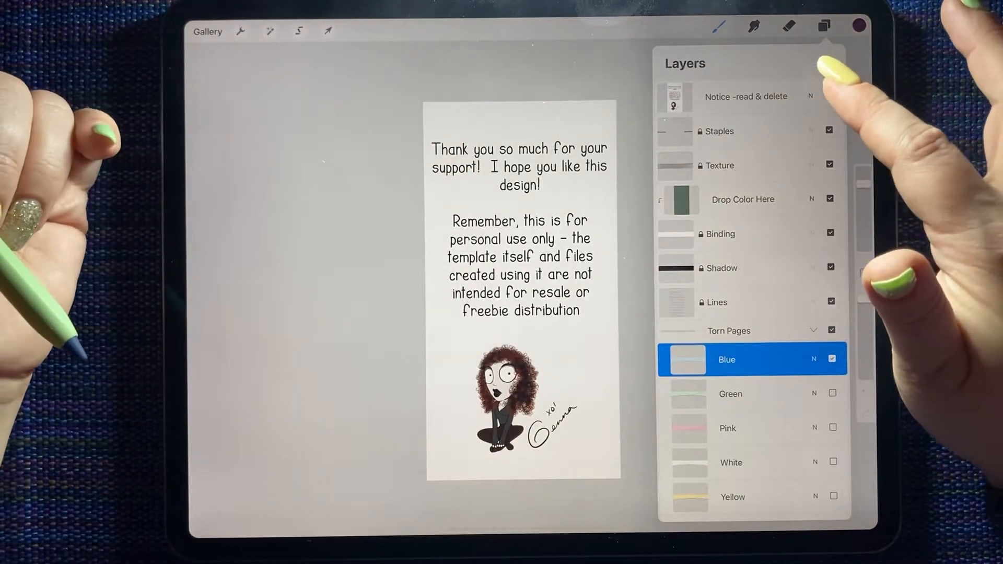
pyautogui.click(828, 96)
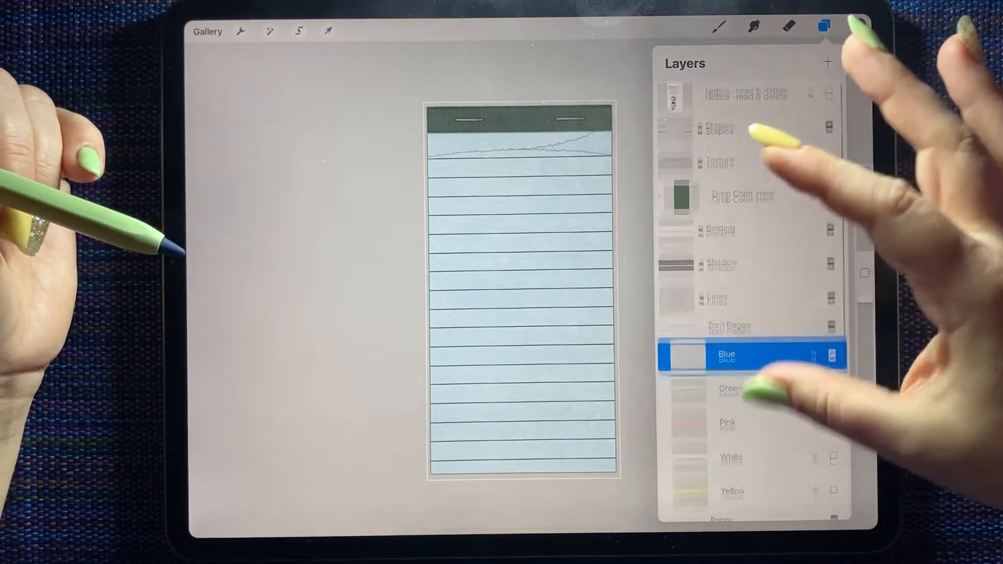
pyautogui.scroll(-3)
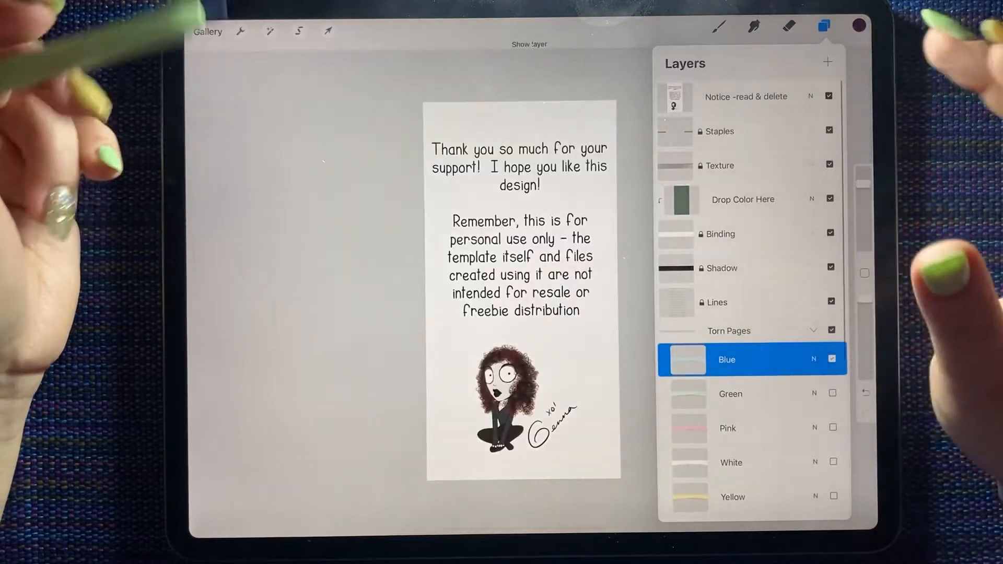
pyautogui.click(823, 27)
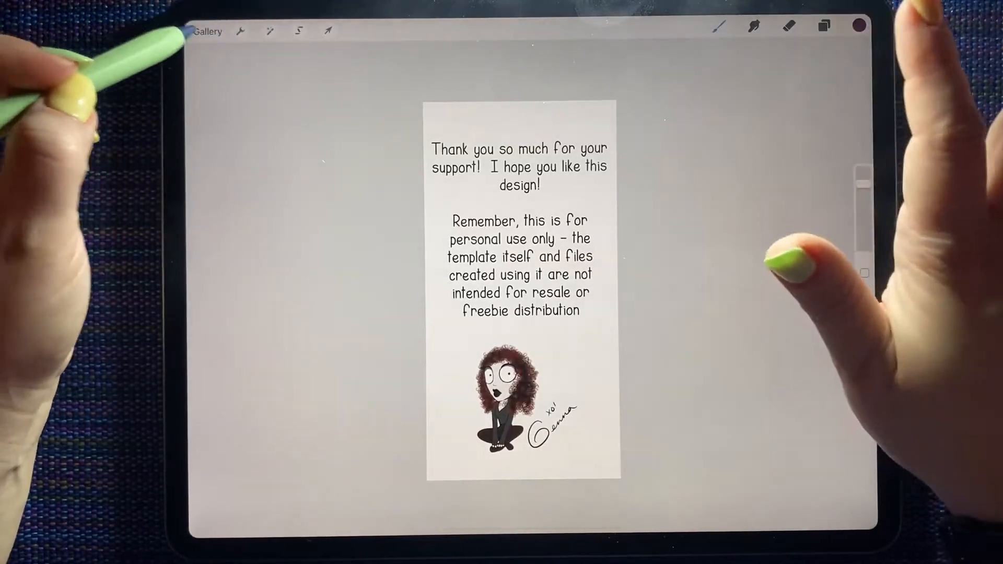
# Step: Hide the 'Notice - read & delete' layer to reveal the lined notepad template
pyautogui.click(208, 31)
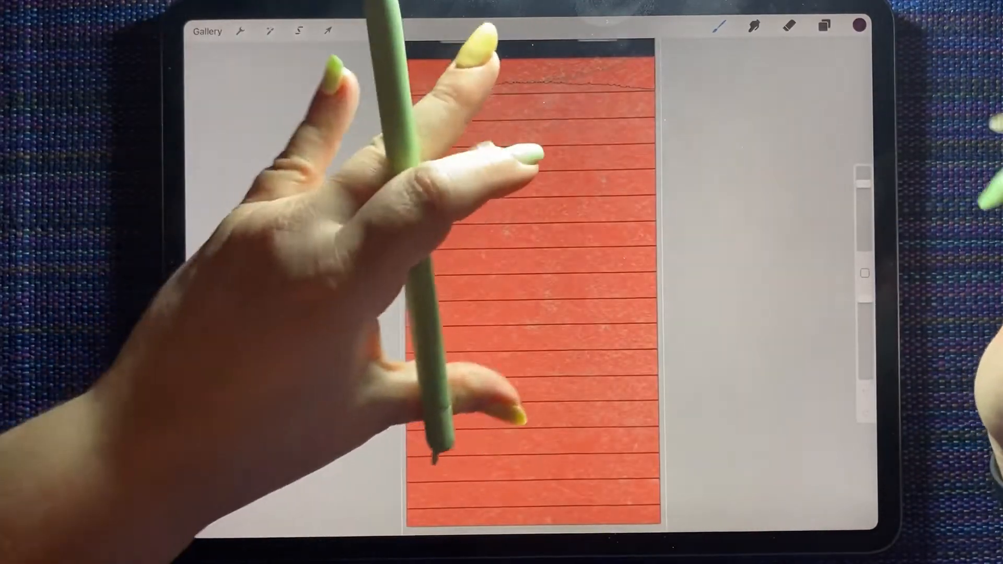
pyautogui.click(823, 26)
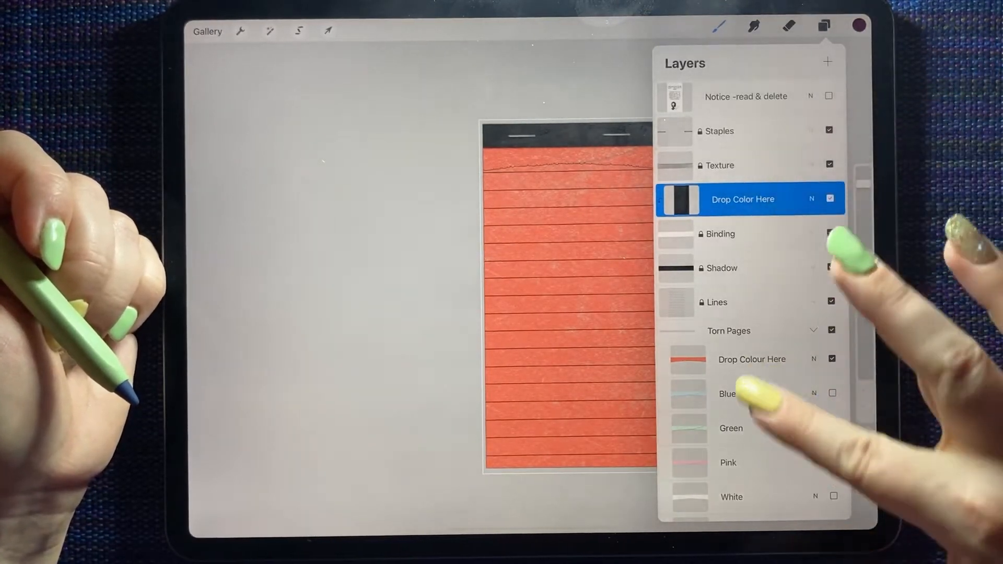
pyautogui.scroll(-3)
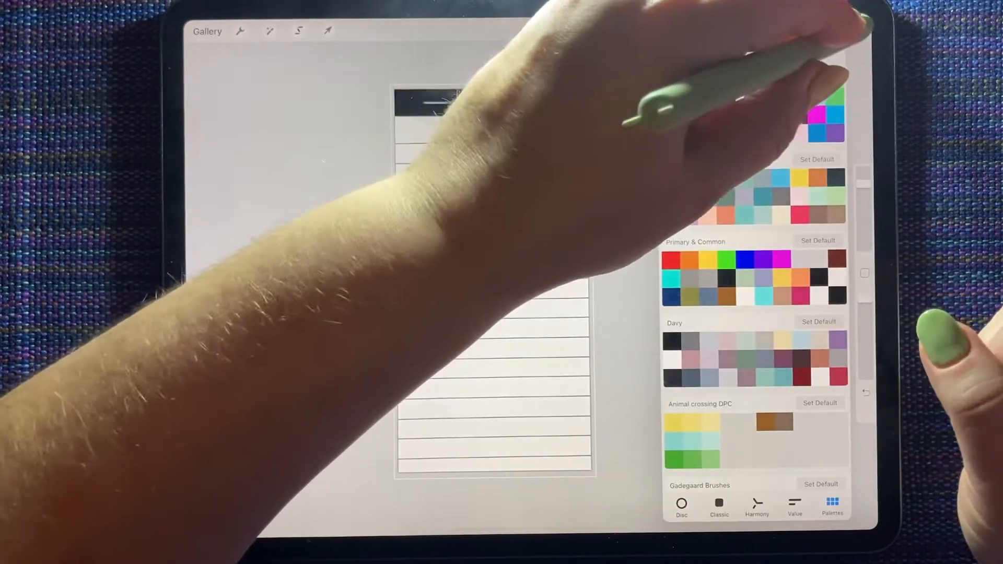
# Step: Fill the notepad header with the magenta mermaid-scale pattern and bring up Share export formats
pyautogui.click(826, 30)
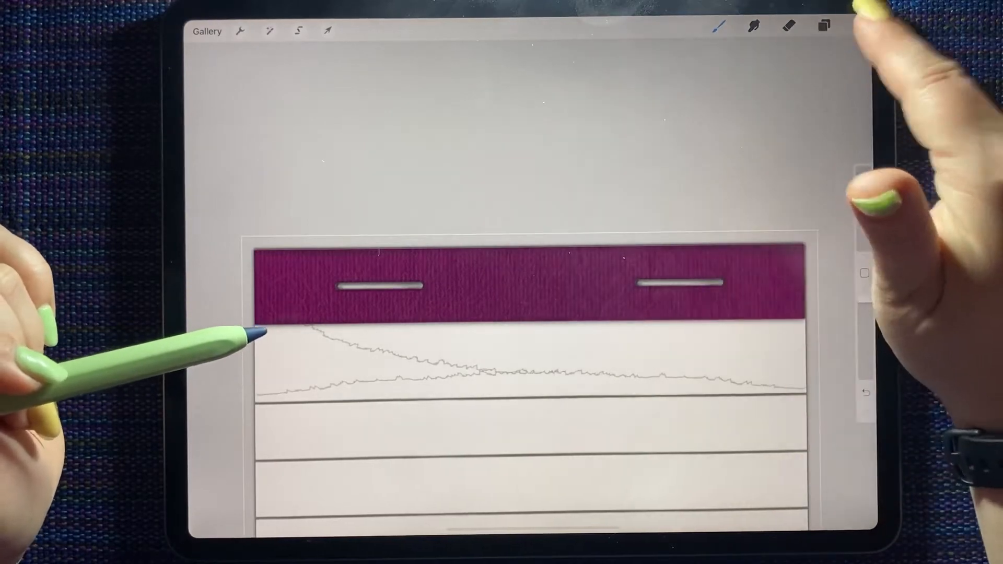
pyautogui.click(859, 27)
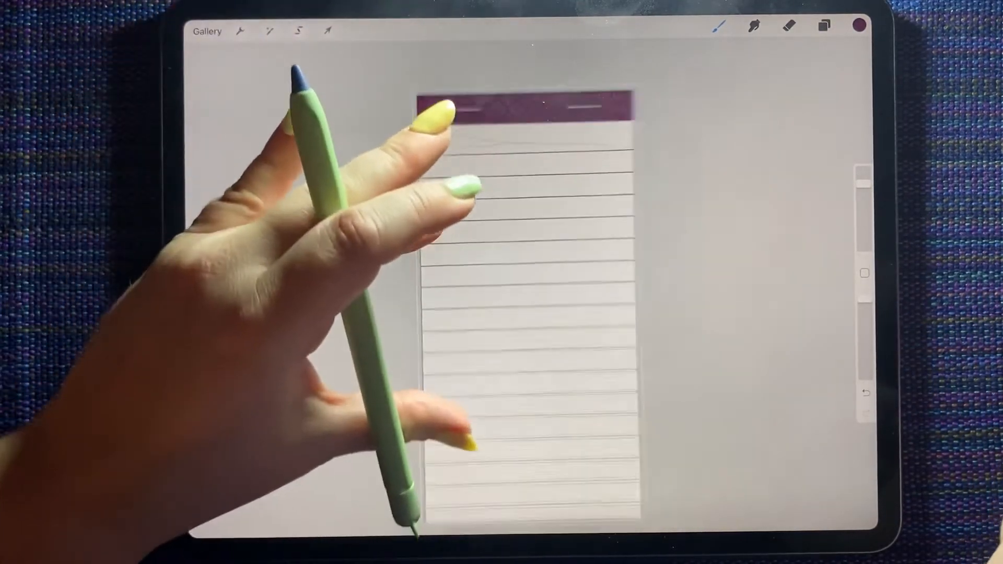
pyautogui.click(242, 31)
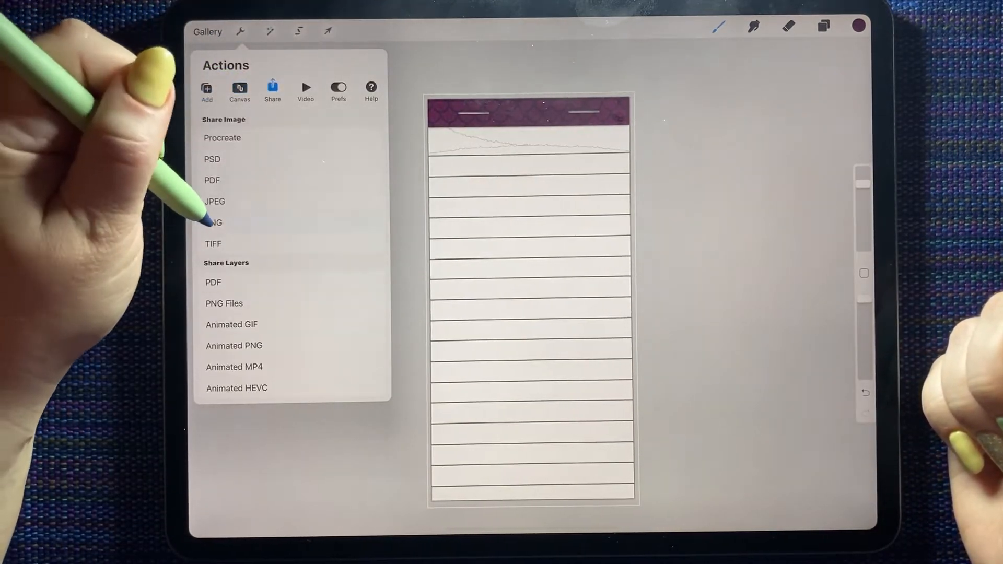
# Step: Export the finished notepad as a PNG image for the GoodNotes planner page
pyautogui.click(214, 223)
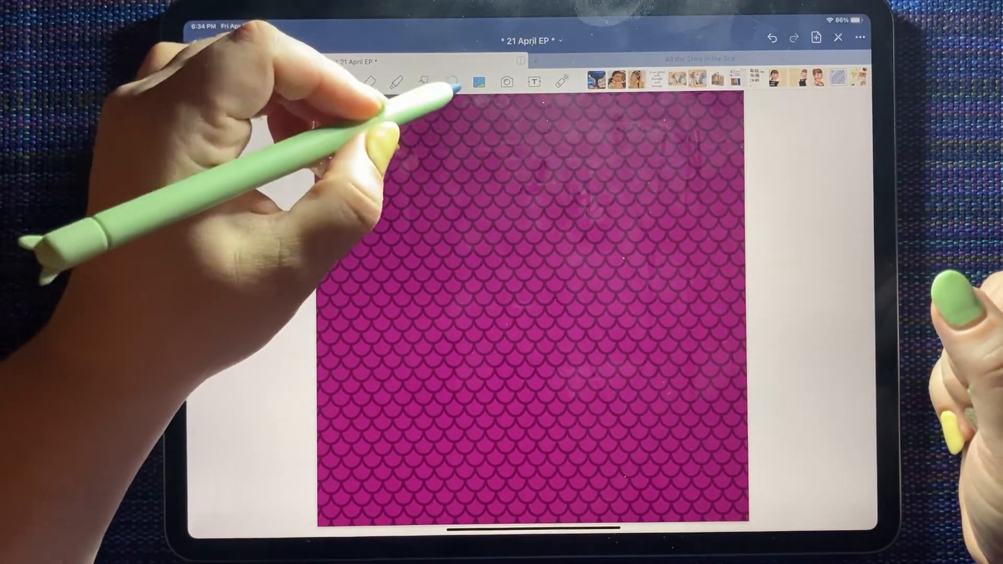
# Step: Insert the exported notepad PNG onto the magenta scale page, tilted toward the right
pyautogui.click(443, 248)
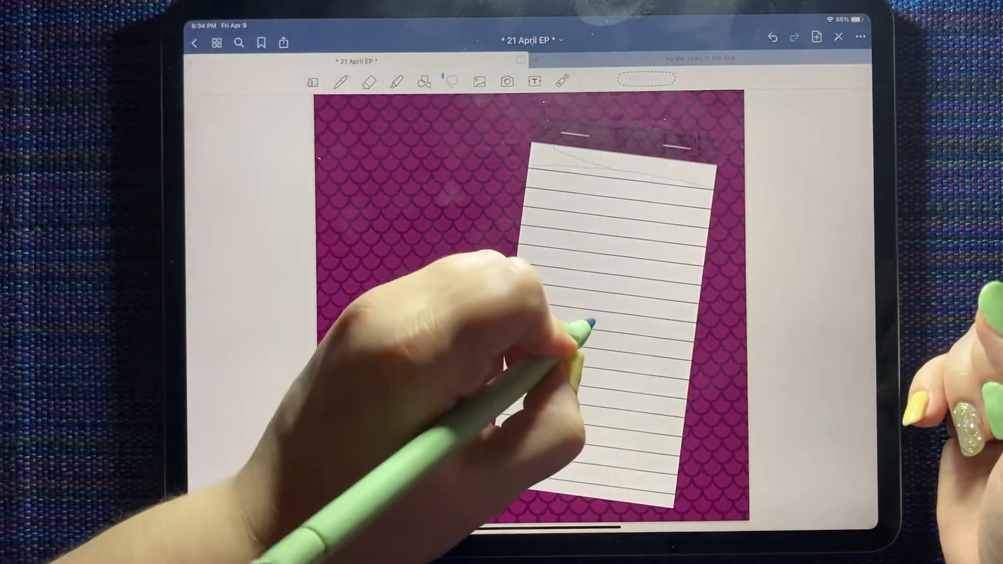
# Step: Nudge the notepad into place and crop the pink wave image into a washi strip
pyautogui.moveTo(539, 249); pyautogui.dragTo(624, 396)
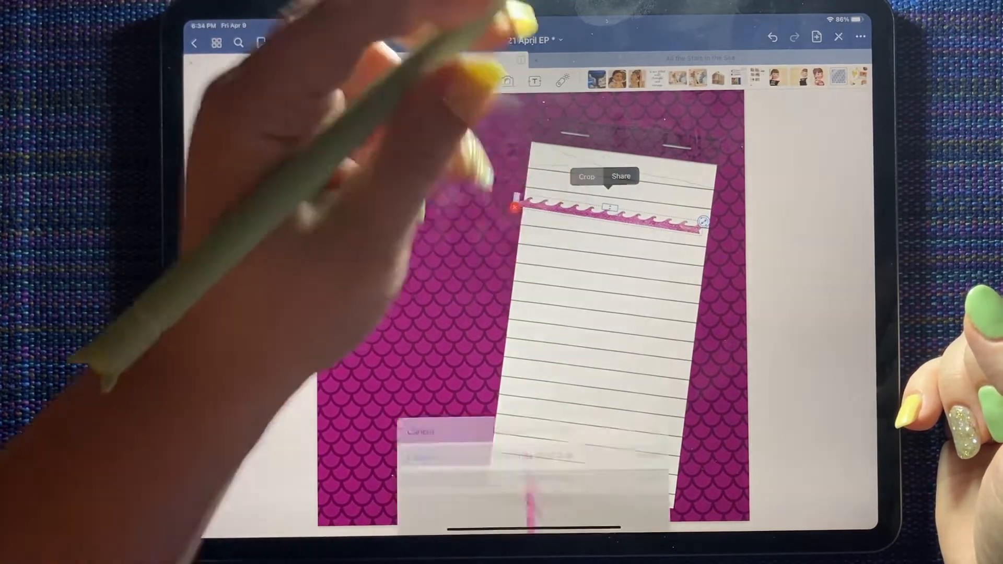
pyautogui.click(585, 177)
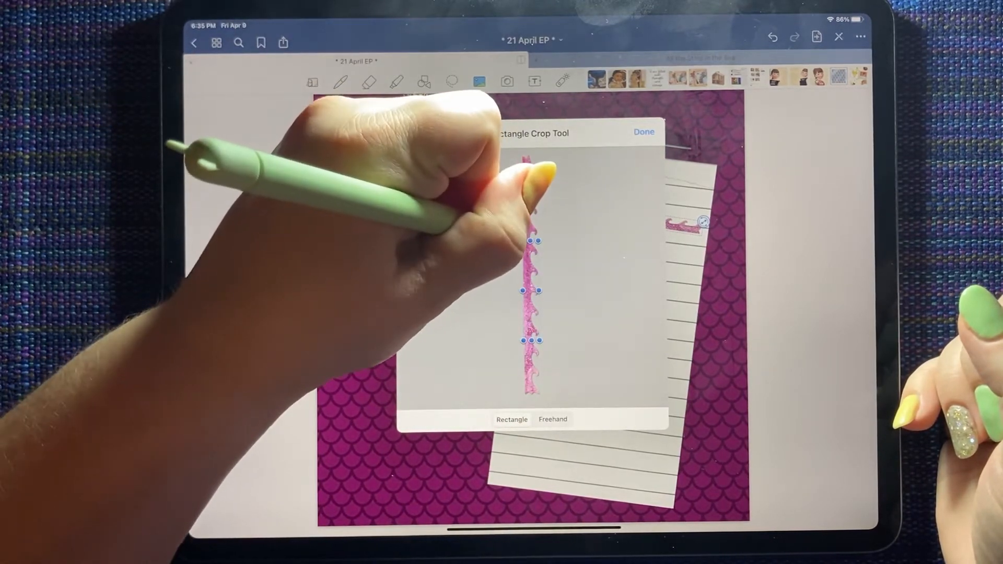
pyautogui.click(644, 133)
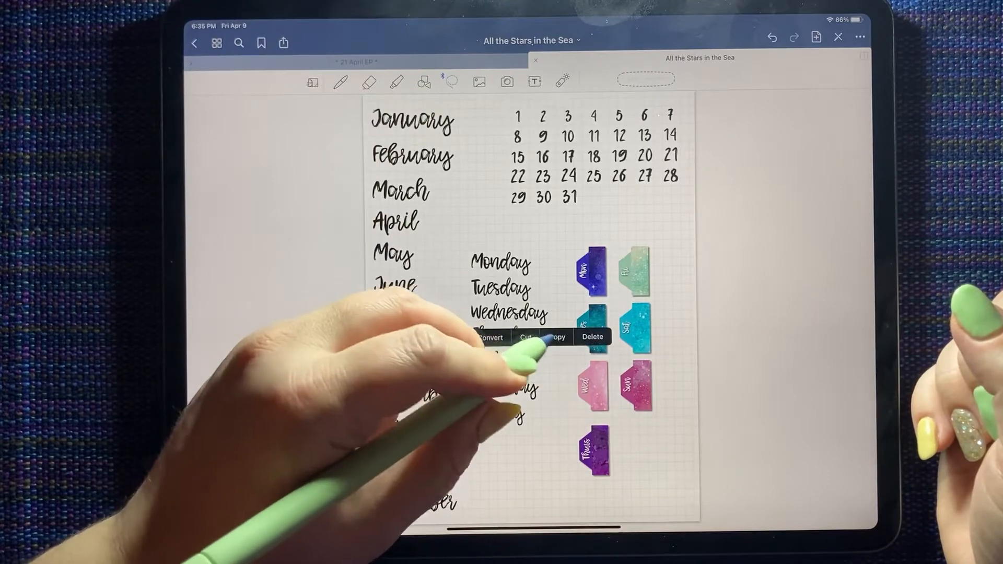
# Step: Copy the handwritten Friday and 9 lettering from the sticker book
pyautogui.click(357, 61)
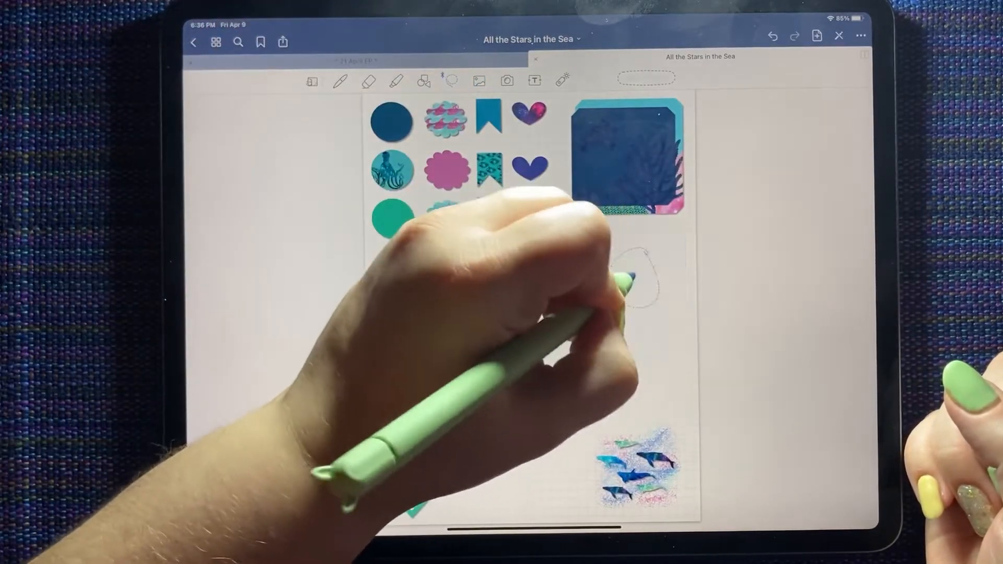
pyautogui.click(357, 61)
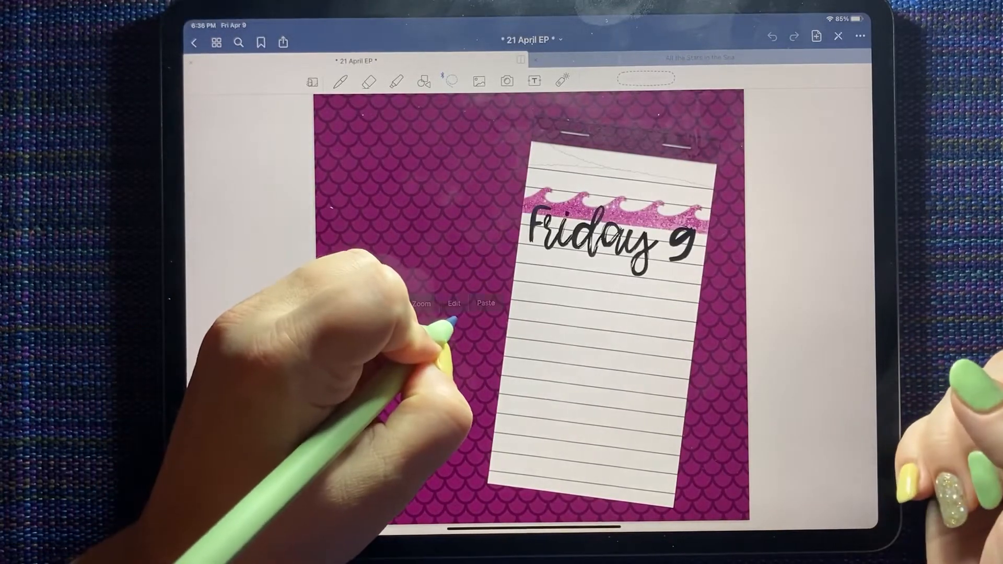
# Step: Paste the copied lettering and affirmation sticker onto the planner notepad
pyautogui.click(484, 303)
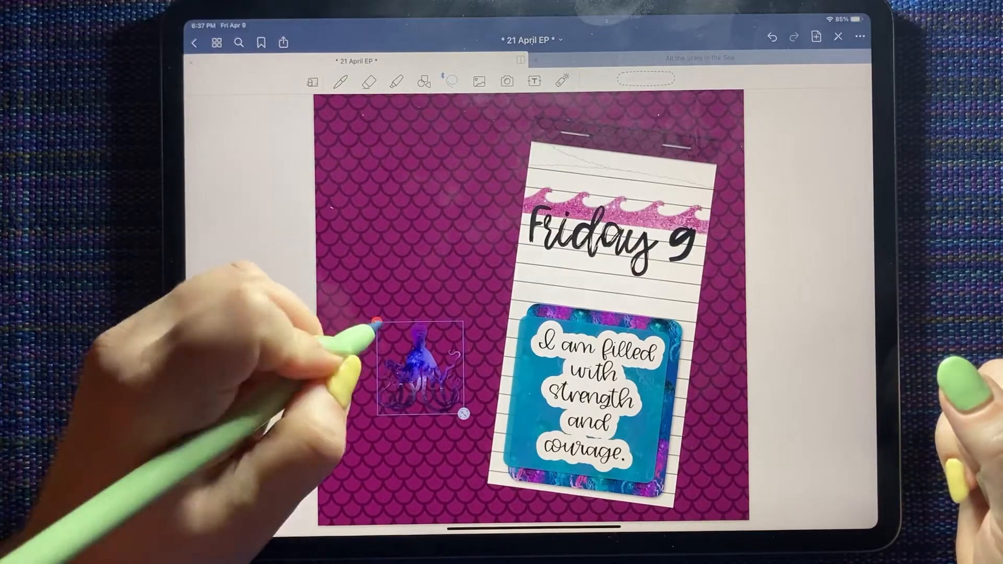
# Step: Finish placing the octopus sticker and copy the jellyfish quote sticker
pyautogui.click(697, 57)
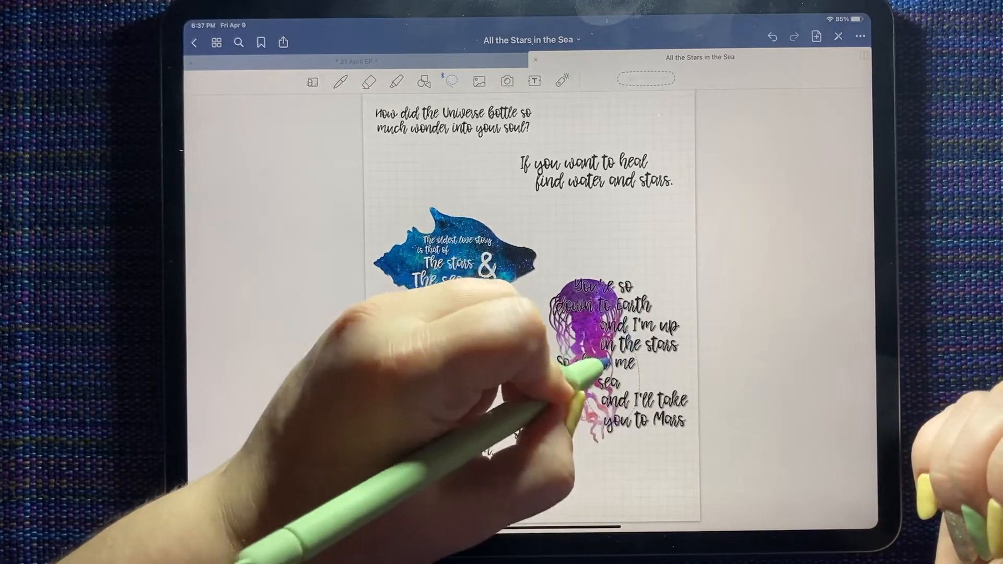
pyautogui.click(354, 60)
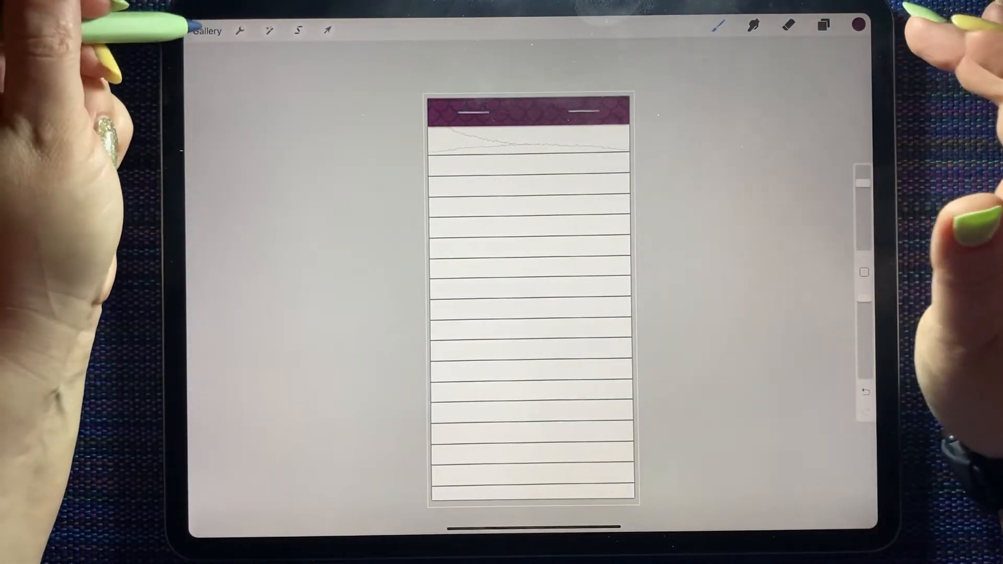
# Step: Return to the Gallery, create a new blank square canvas and show its layers
pyautogui.click(205, 30)
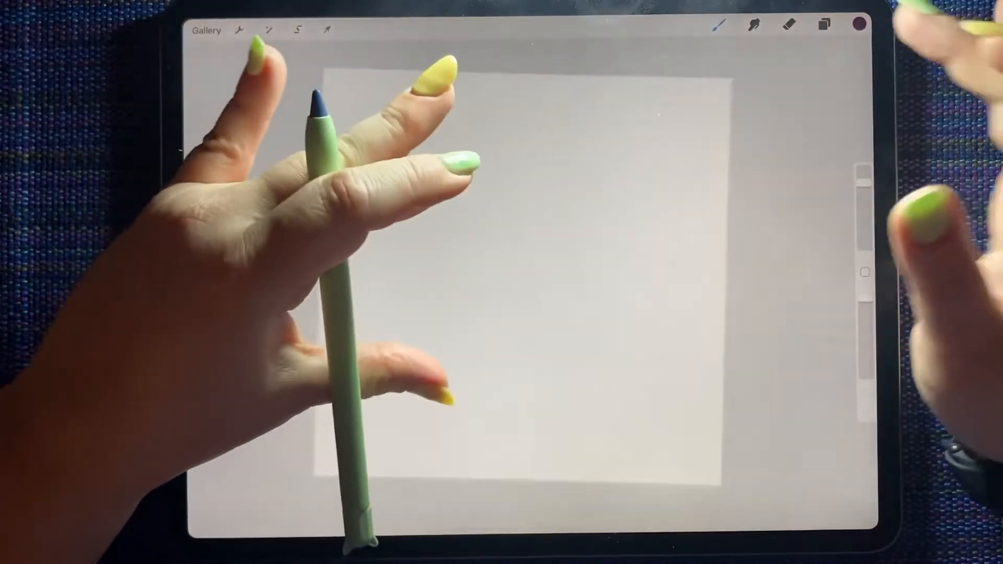
pyautogui.click(822, 25)
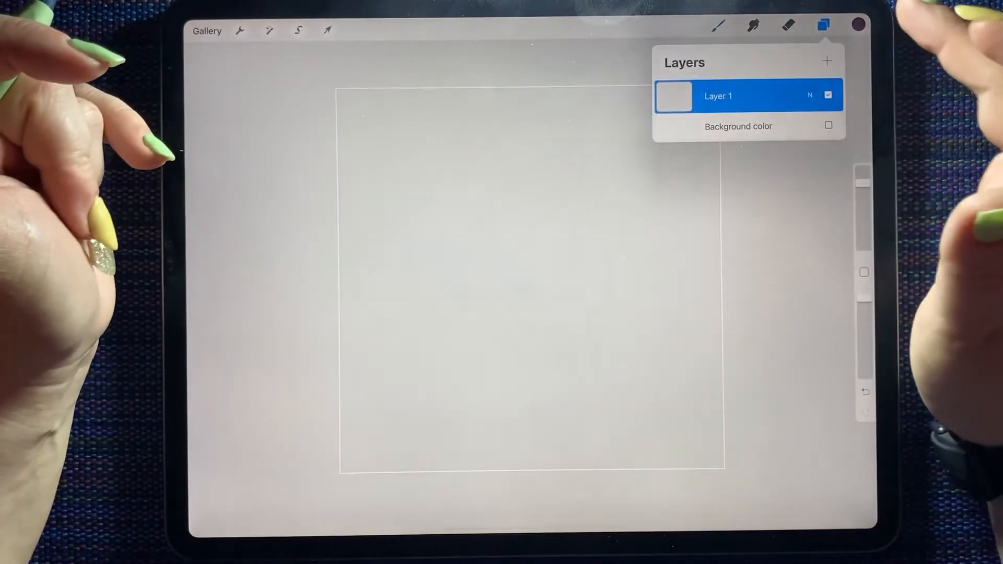
pyautogui.click(851, 24)
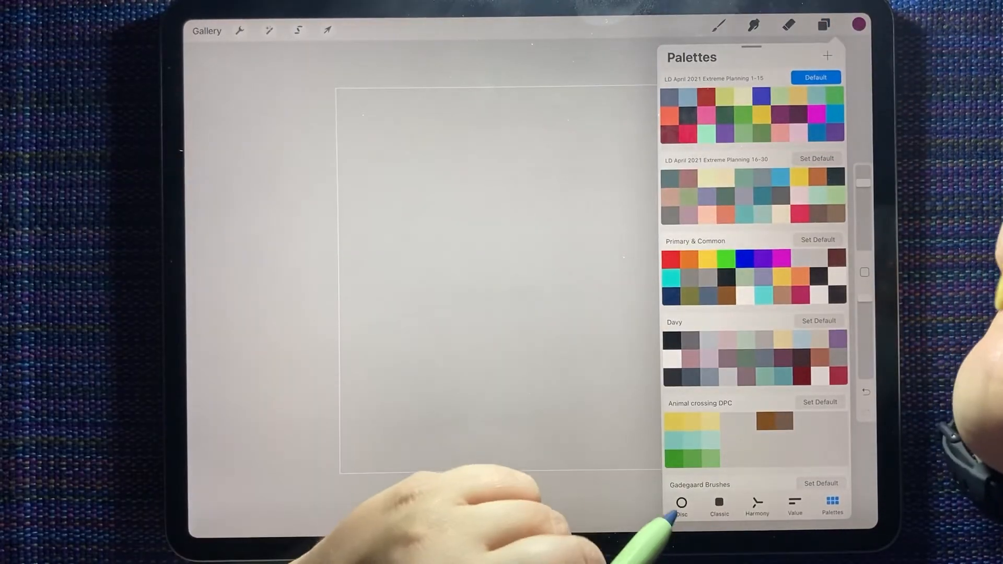
# Step: Pick a soft pink on the colour disc and bring up the Brush Library
pyautogui.click(681, 506)
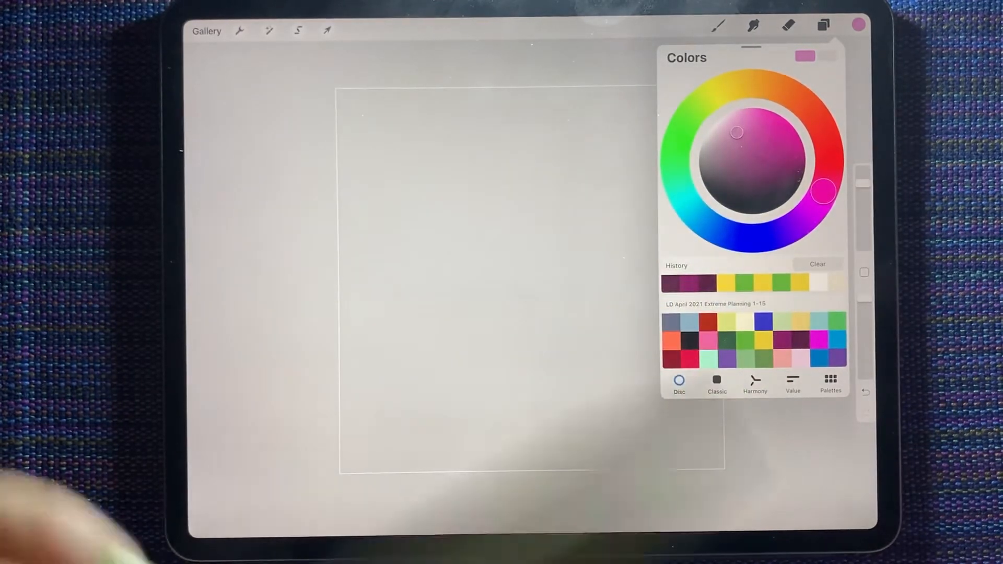
pyautogui.click(719, 23)
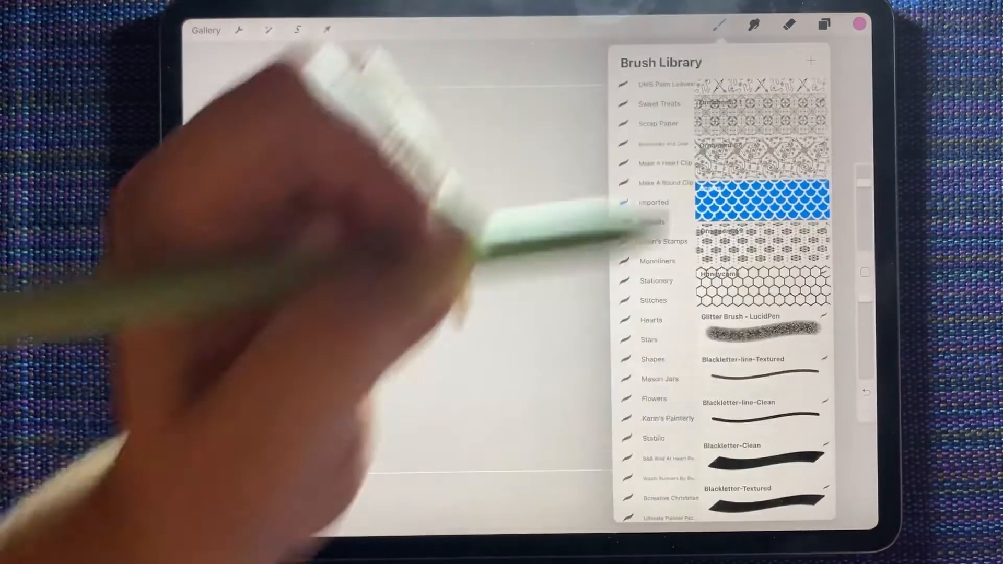
# Step: Test pink strokes with several brushes and browse further brush categories
pyautogui.click(763, 327)
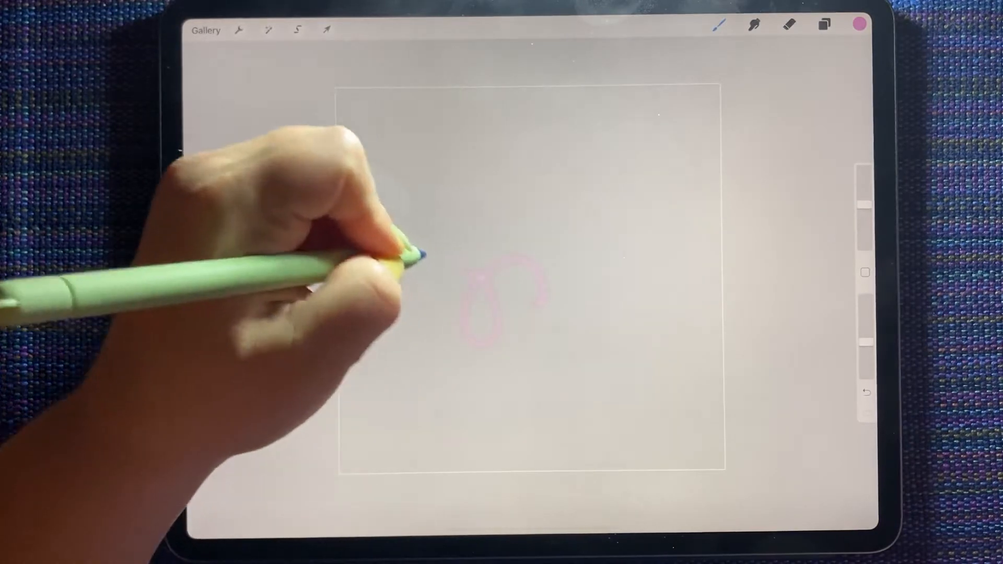
pyautogui.click(719, 25)
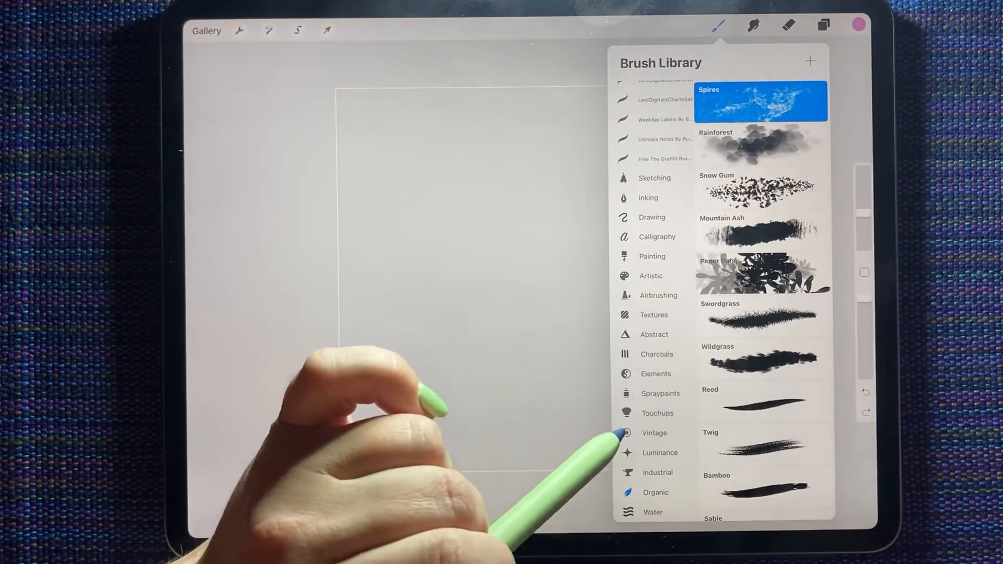
pyautogui.scroll(-3)
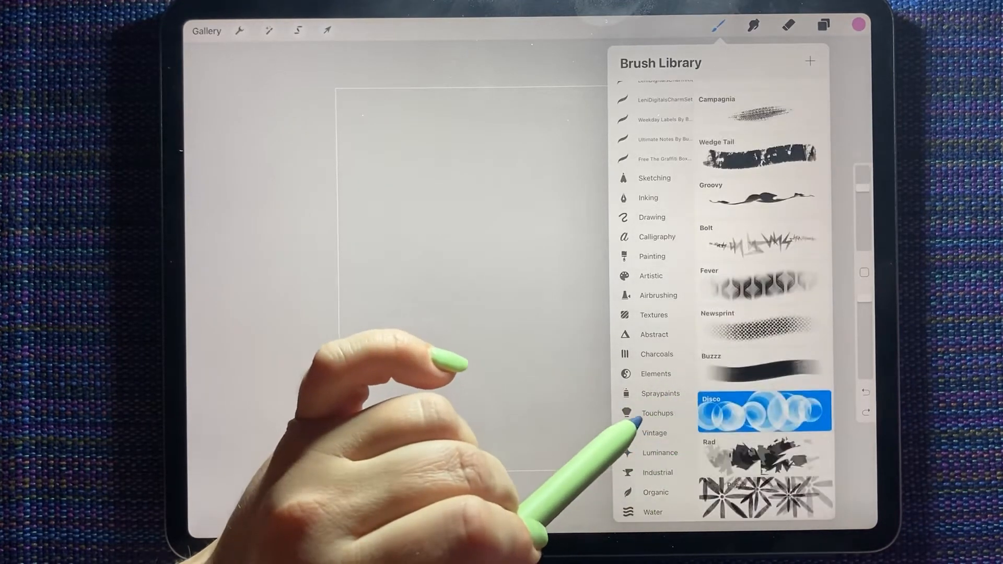
pyautogui.scroll(-3)
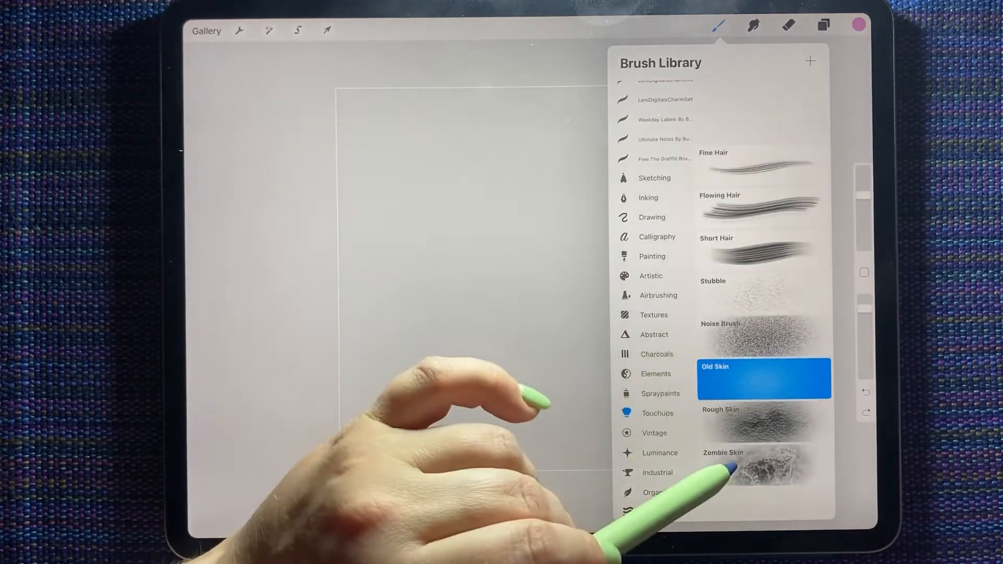
pyautogui.scroll(-3)
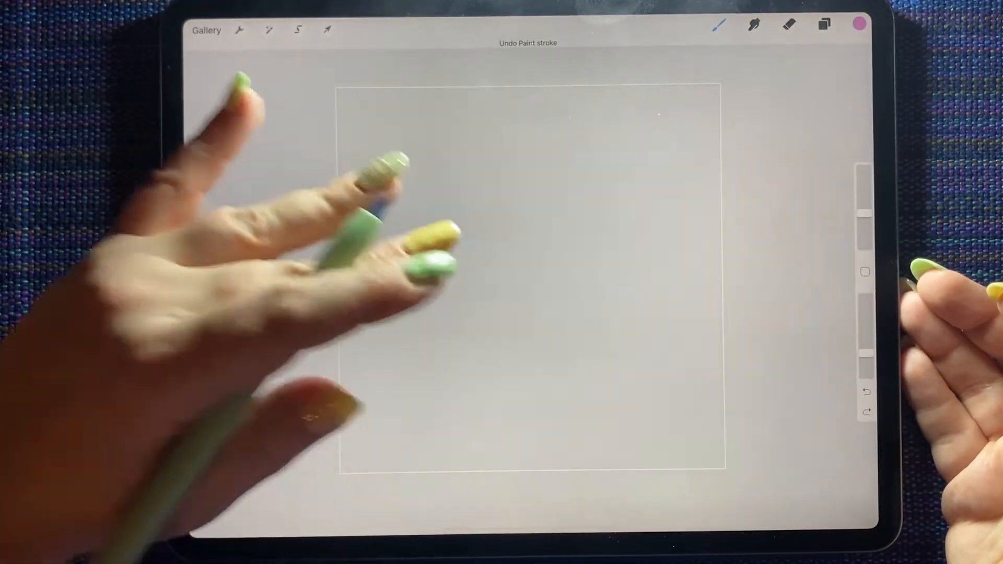
# Step: Browse Abstract and Textures brushes and paint a pink watercolour wash
pyautogui.click(717, 28)
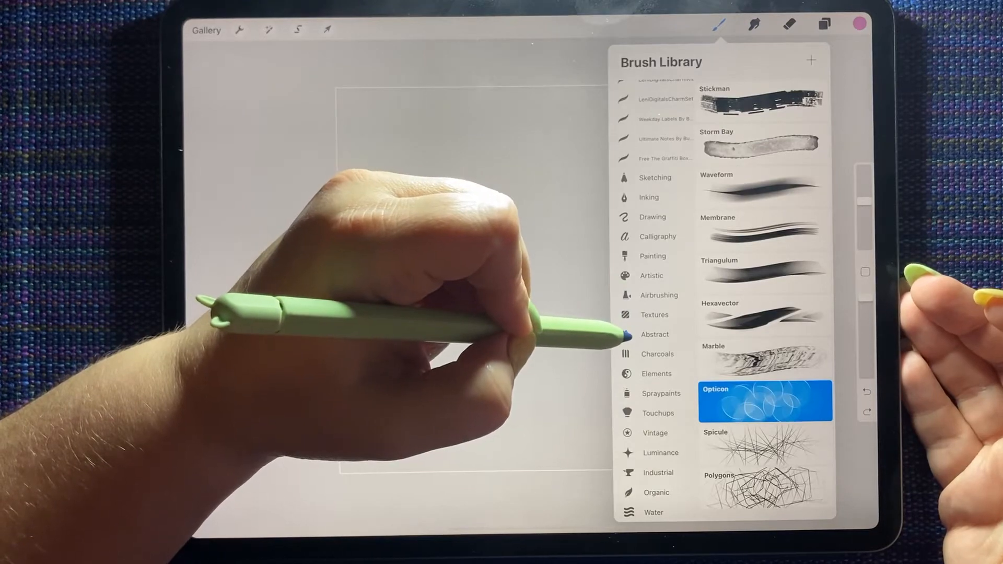
pyautogui.click(652, 315)
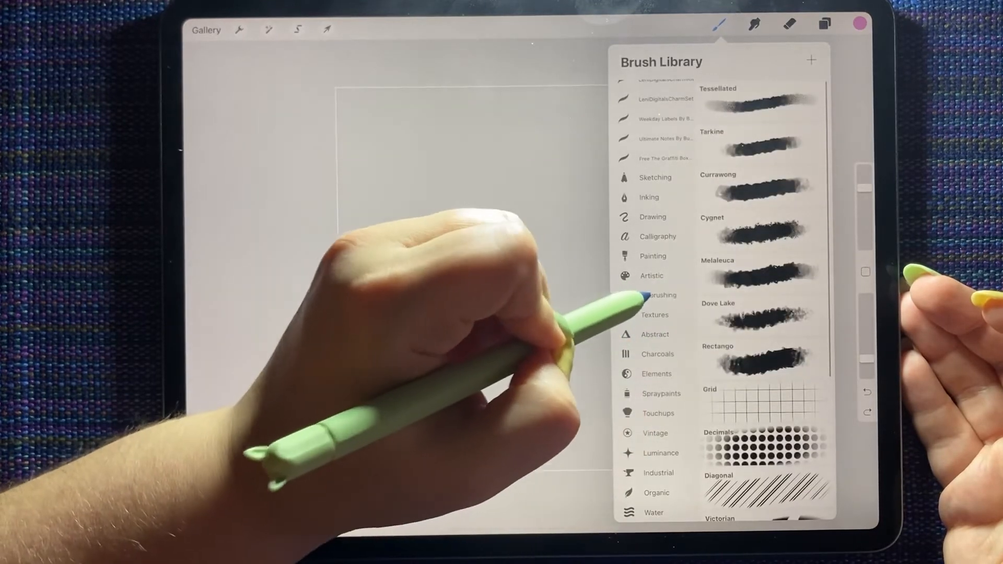
pyautogui.click(651, 275)
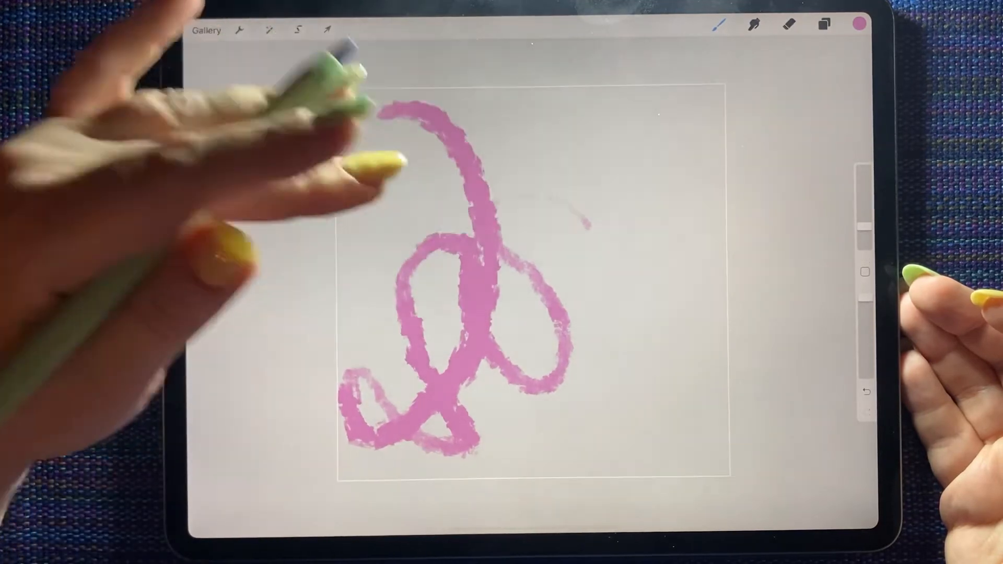
pyautogui.click(716, 25)
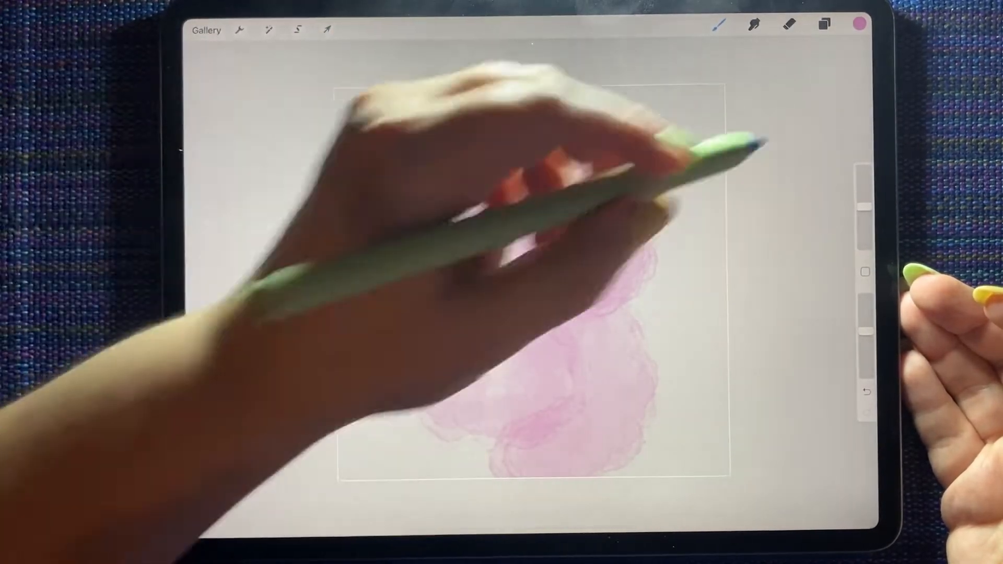
# Step: Crop and resize the canvas to a tall portrait rectangle
pyautogui.click(299, 30)
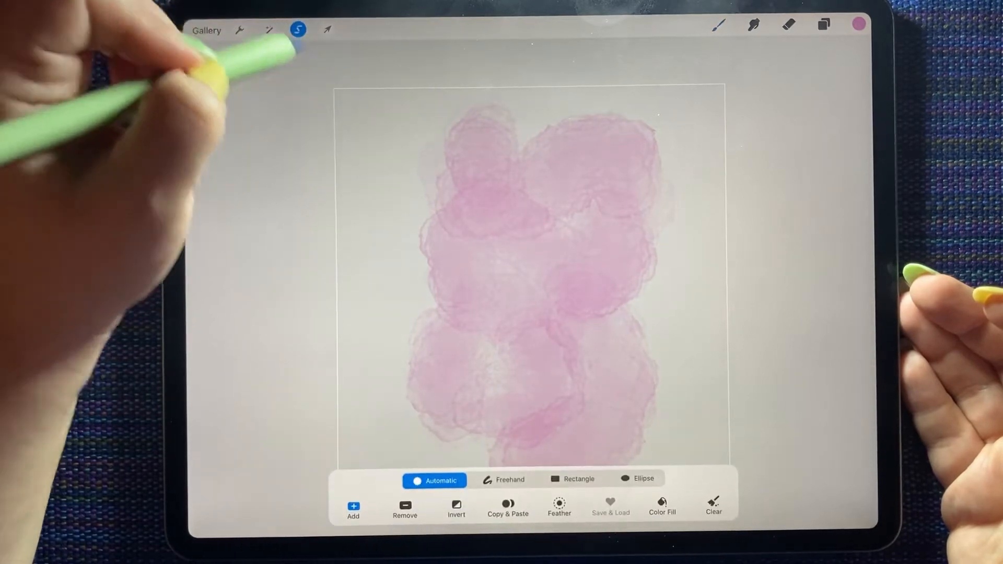
pyautogui.click(242, 29)
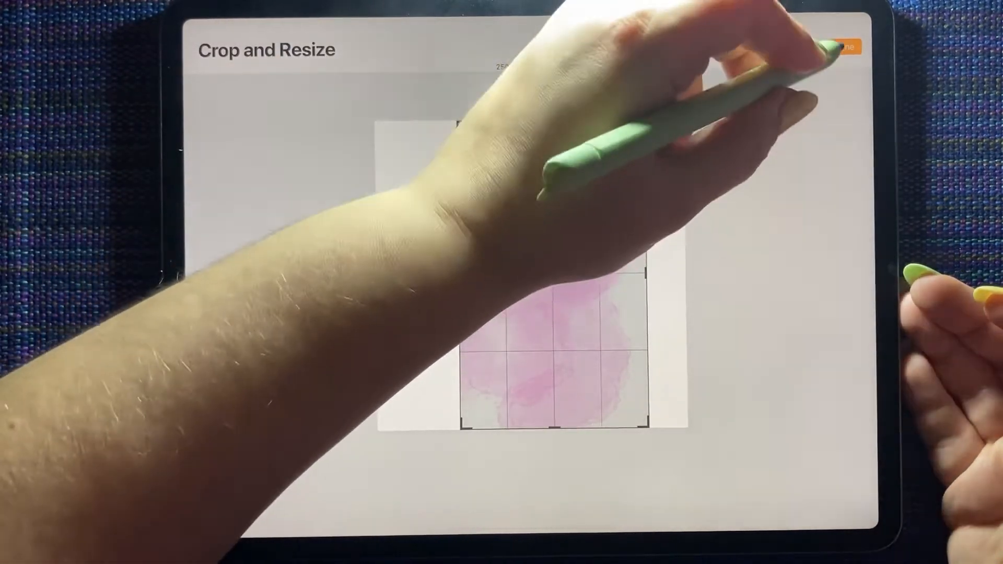
pyautogui.click(850, 45)
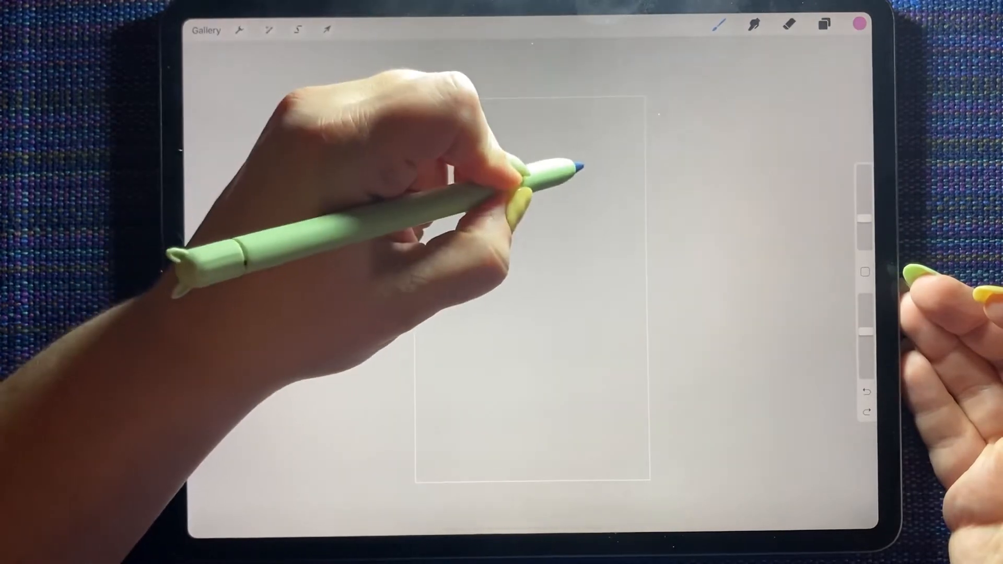
# Step: Paint overlapping pink watercolour blotches from top to bottom of the portrait canvas
pyautogui.moveTo(543, 148); pyautogui.dragTo(524, 397)
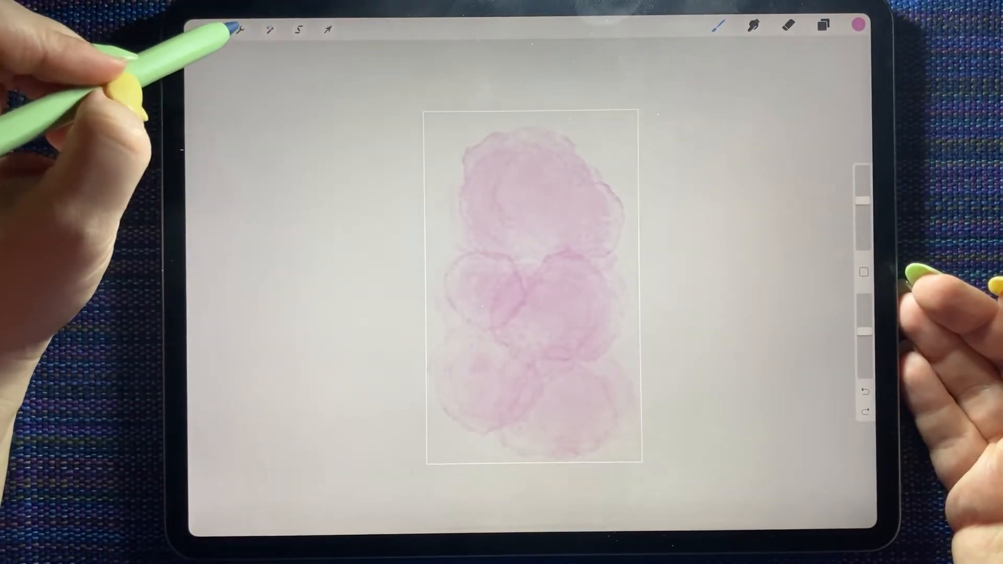
# Step: Share the pink watercolour painting from Actions as an image
pyautogui.click(241, 29)
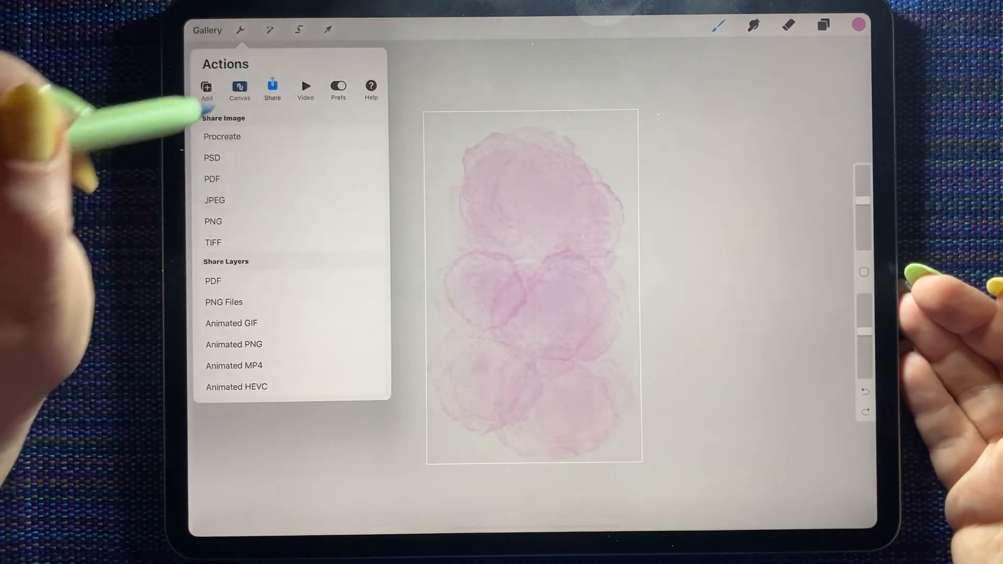
pyautogui.click(214, 158)
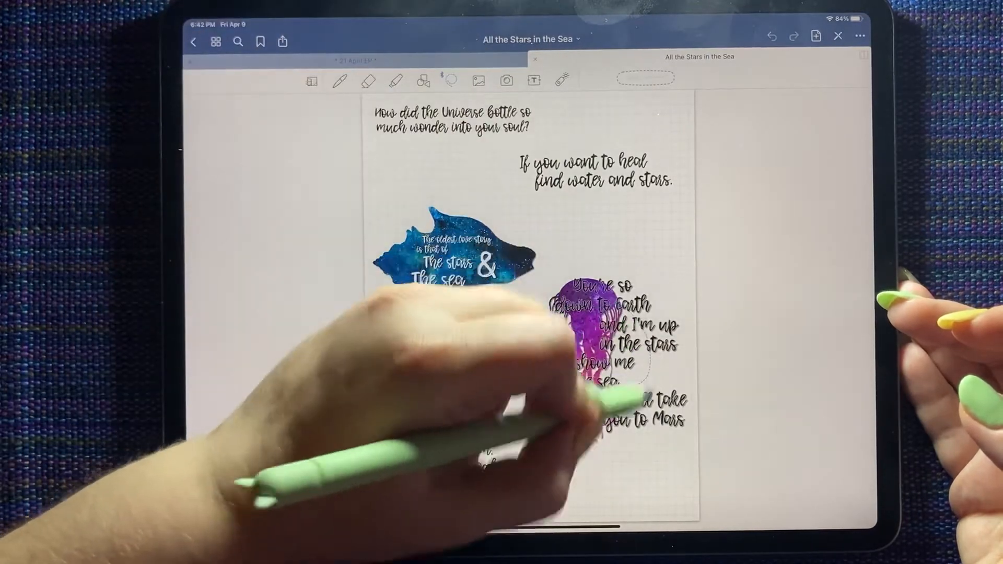
# Step: Switch back to Procreate's tall pink watercolour painting via the app switcher
pyautogui.click(361, 63)
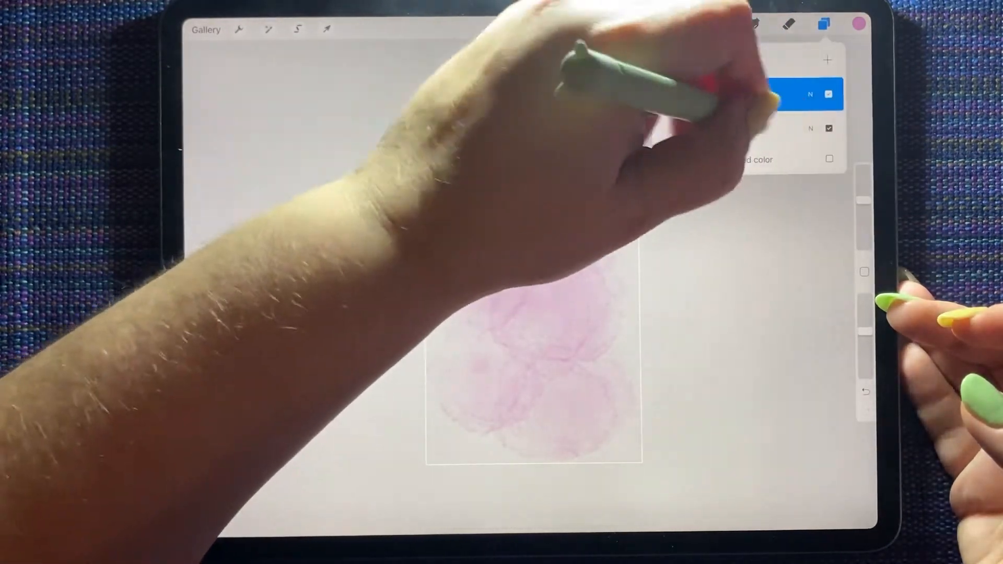
# Step: Rework the layers into soft airbrushed pink patches and copy the canvas for pasting
pyautogui.click(857, 23)
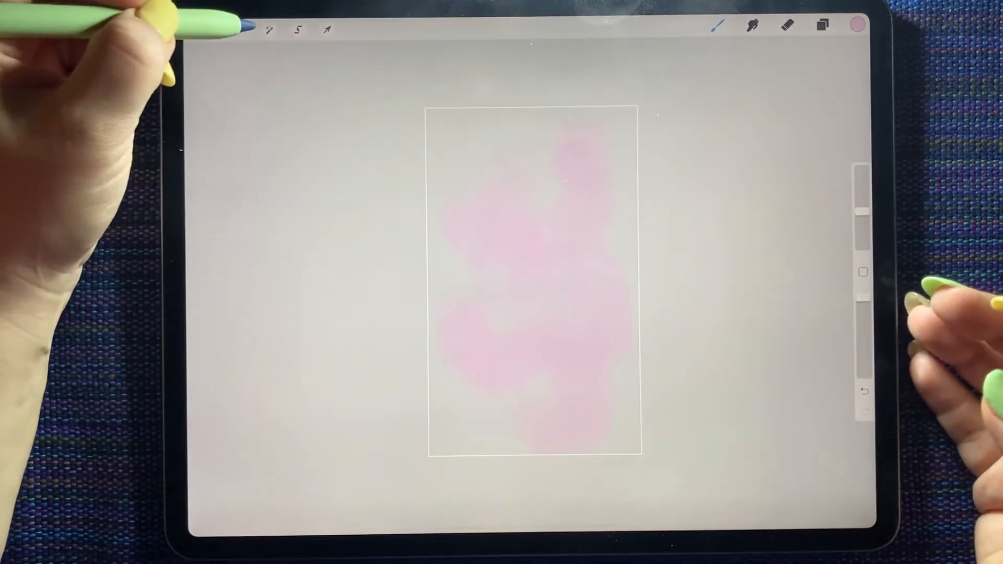
pyautogui.click(238, 29)
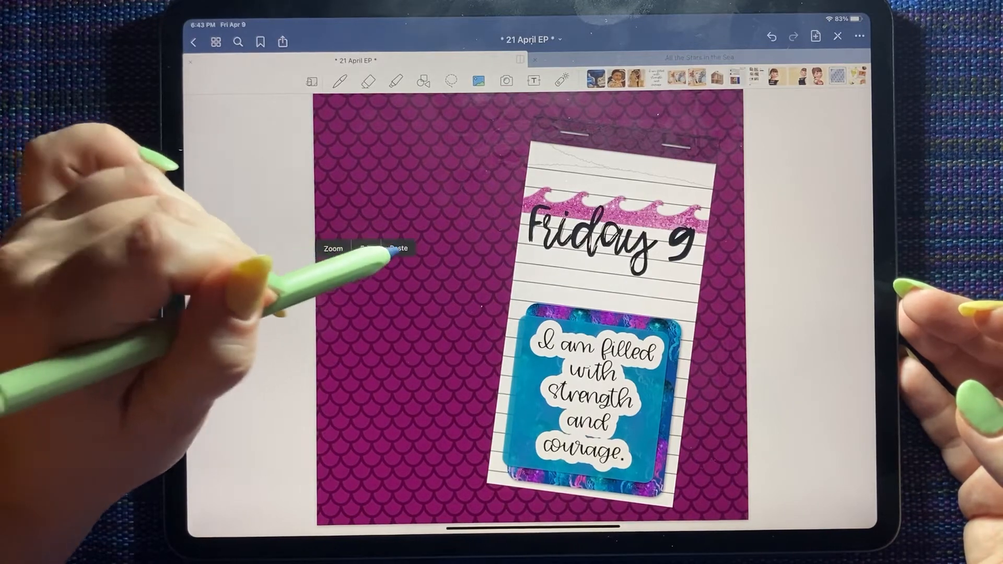
# Step: Paste the pink strip with the jellyfish quote, resize it and set it on the page's left side
pyautogui.click(397, 249)
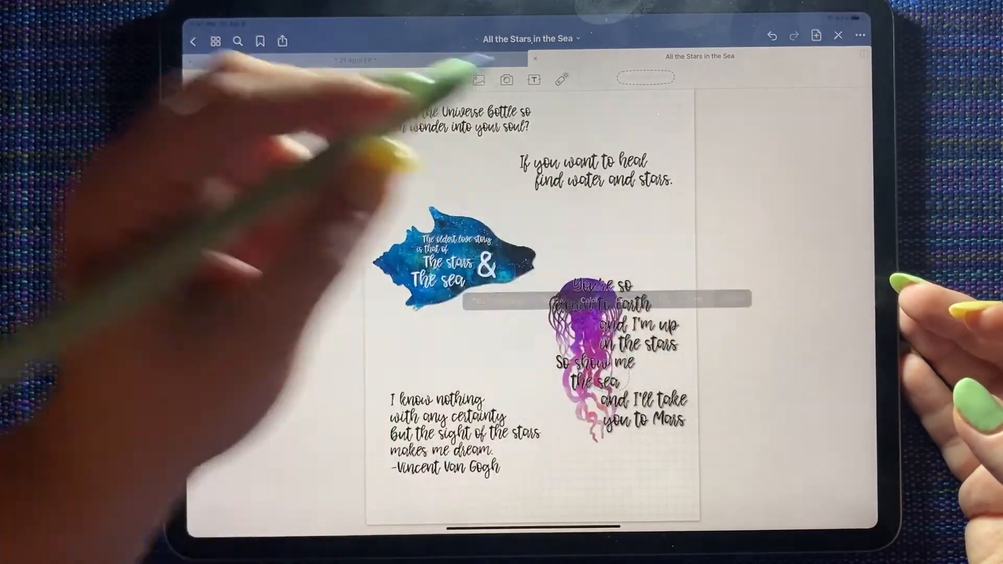
pyautogui.click(355, 61)
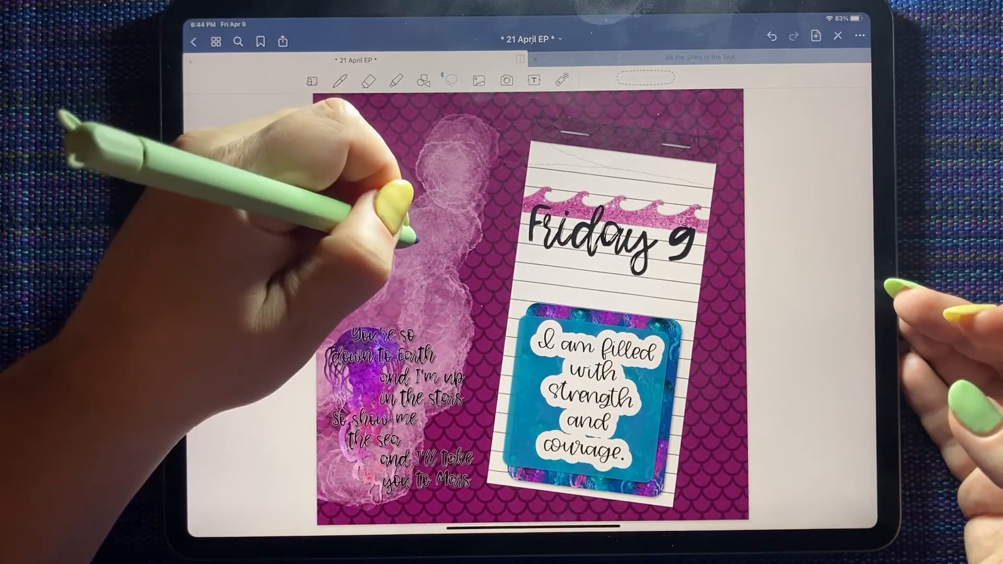
pyautogui.click(479, 80)
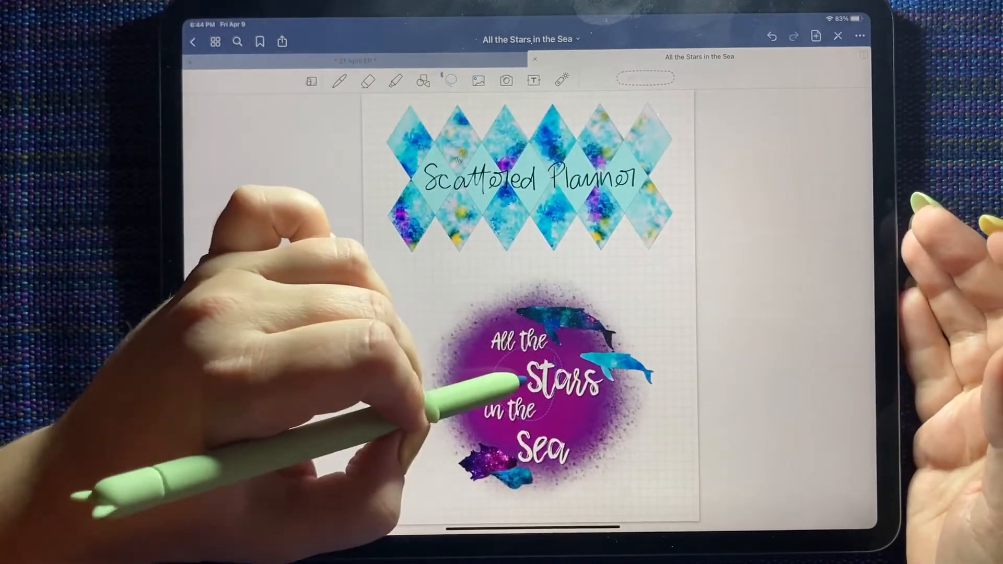
# Step: Lasso-select the All the Stars in the Sea sticker on the sticker sheet
pyautogui.click(353, 61)
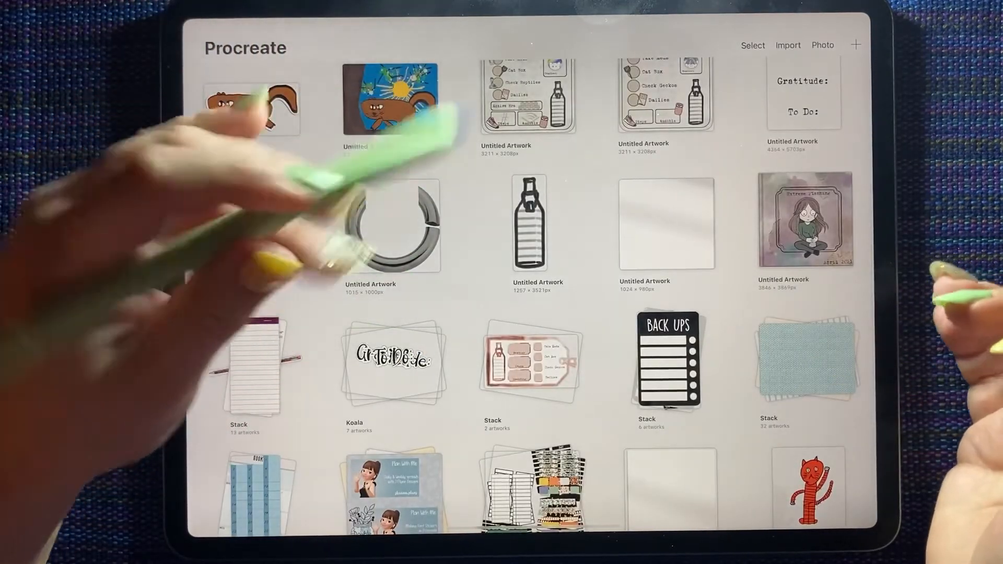
# Step: Find the flower-patterned pencil artwork in the Gallery and delete its flower pattern layer
pyautogui.scroll(-3)
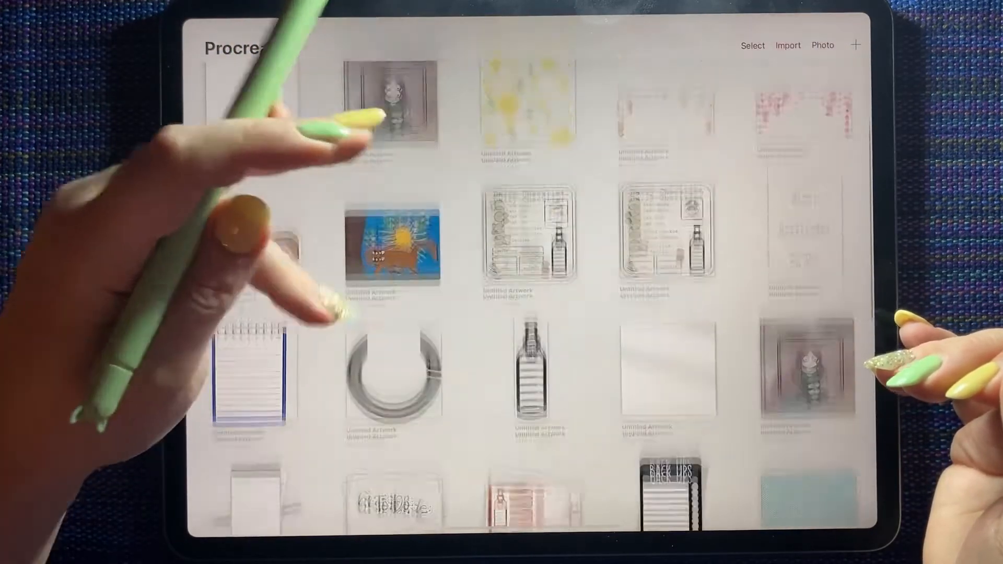
pyautogui.scroll(-3)
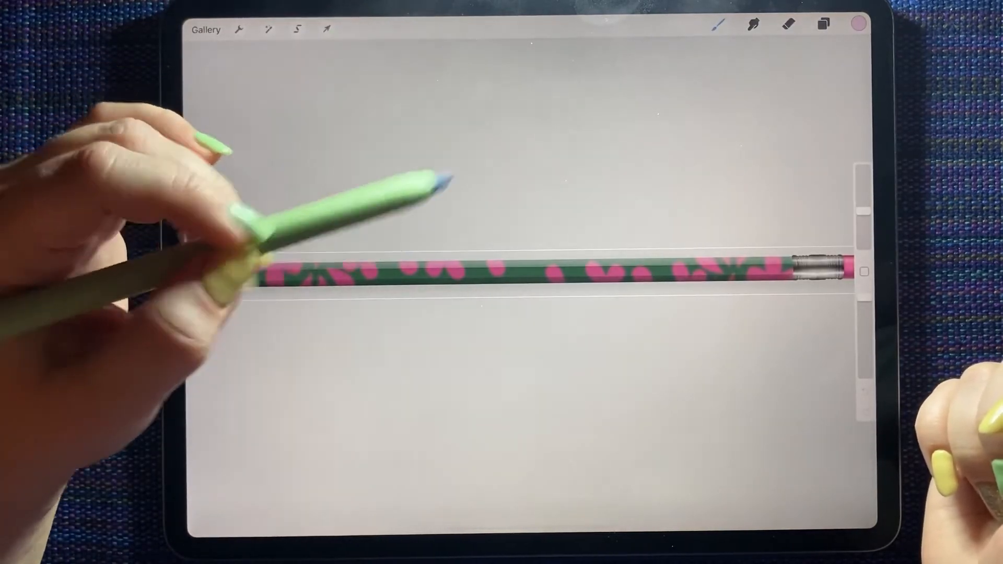
pyautogui.click(823, 25)
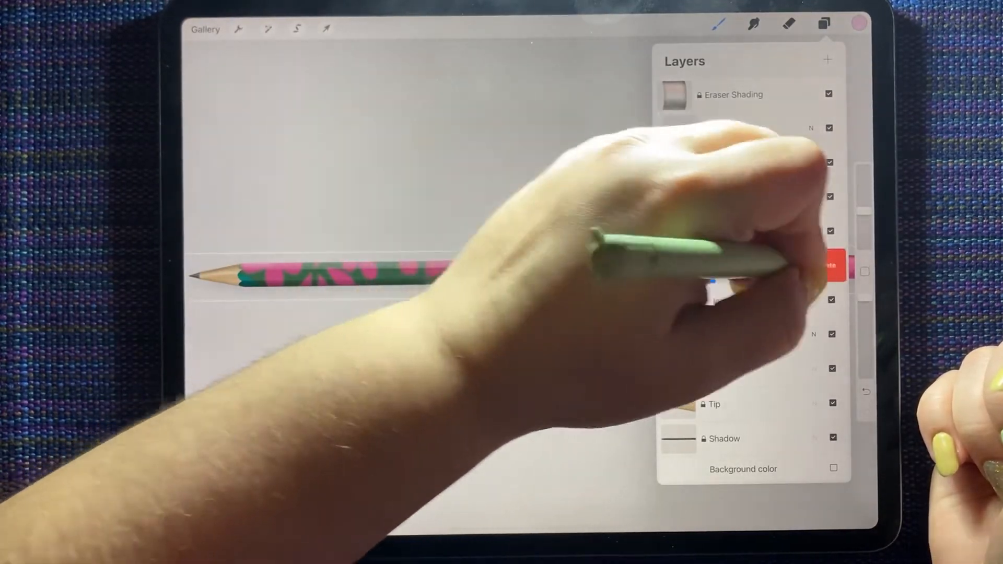
pyautogui.click(751, 266)
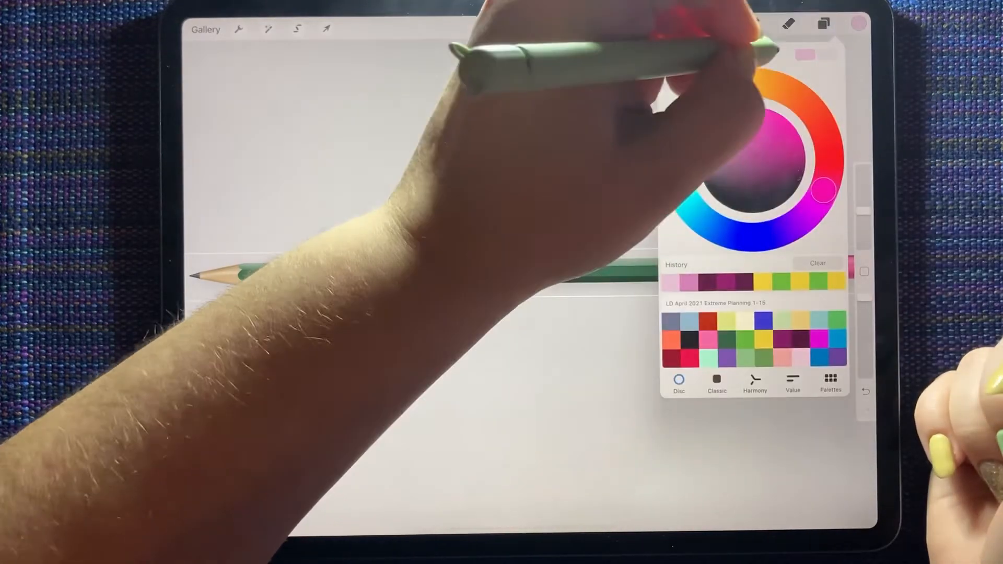
# Step: Recolour the green pencil body a deep plum purple
pyautogui.click(829, 383)
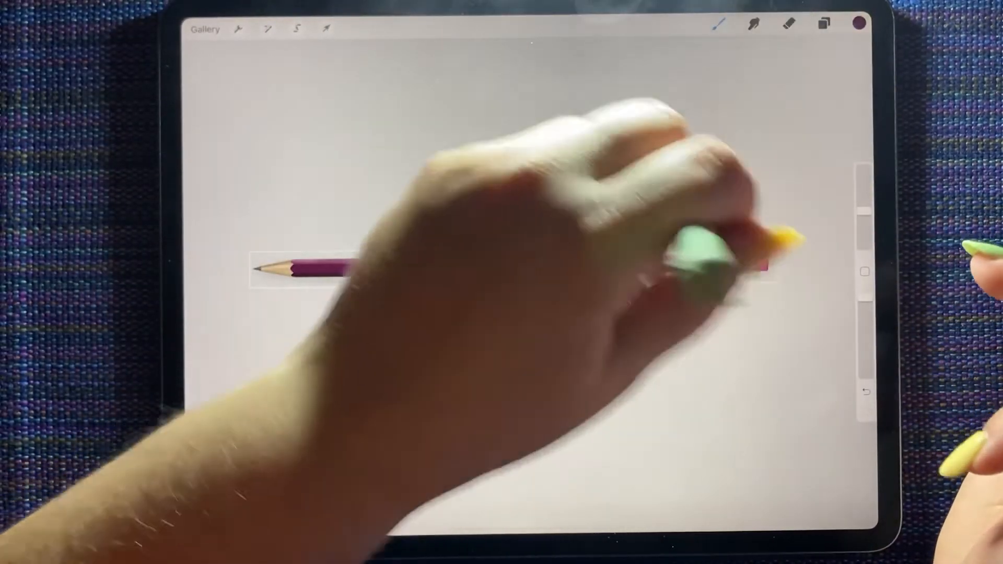
pyautogui.click(823, 25)
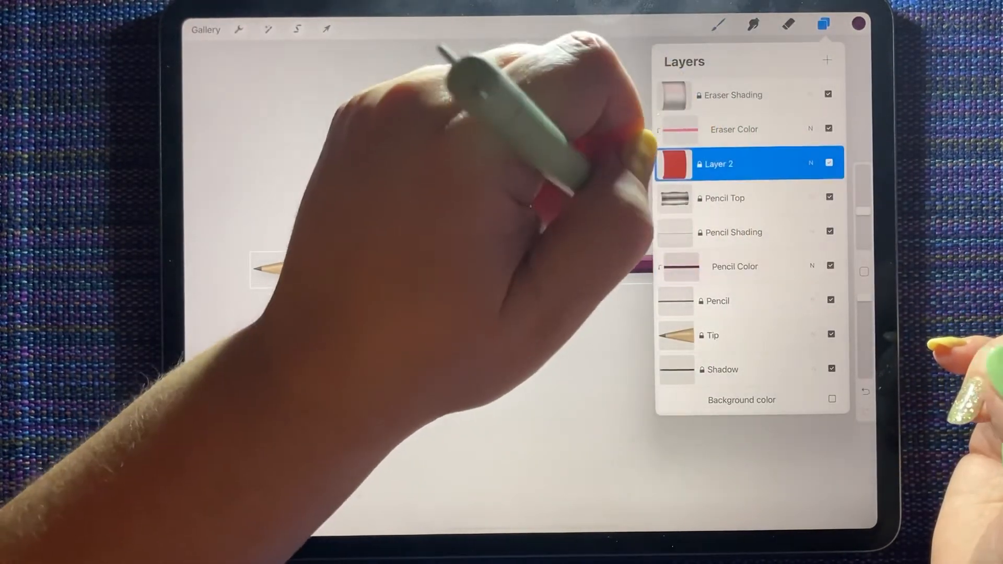
# Step: Recolour the pencil body on Layer 2 with a deeper plum from the saved palettes
pyautogui.click(823, 25)
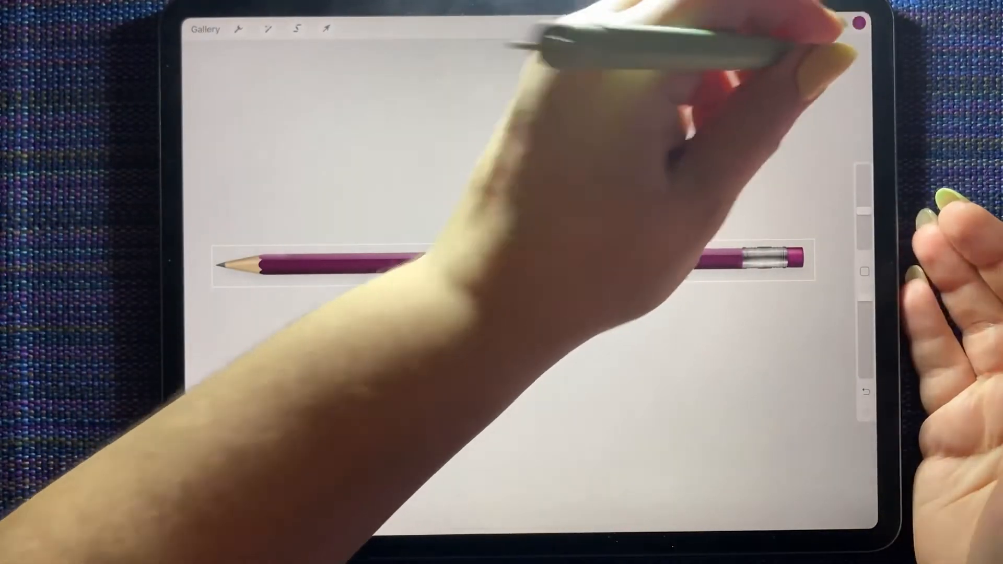
pyautogui.click(857, 23)
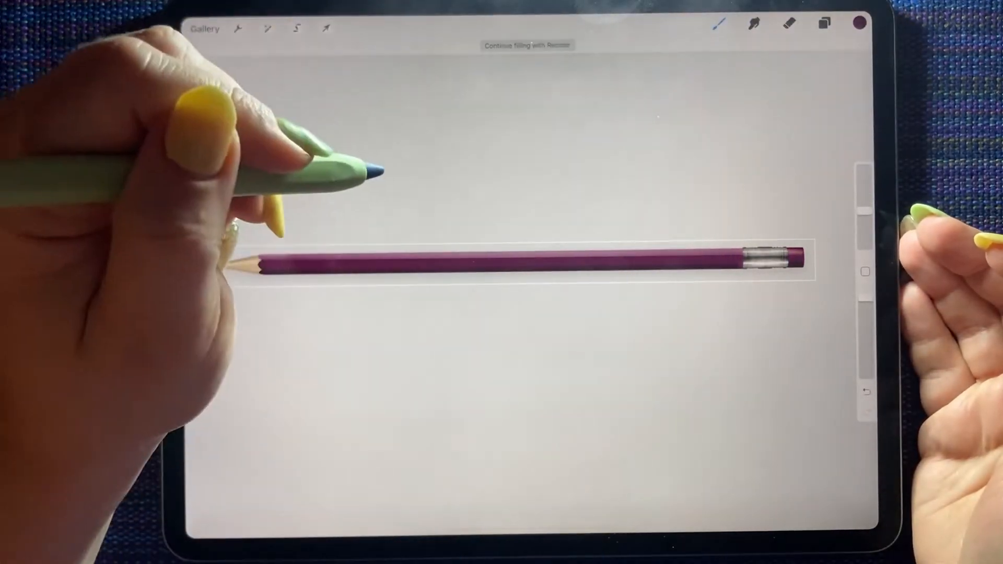
pyautogui.click(823, 25)
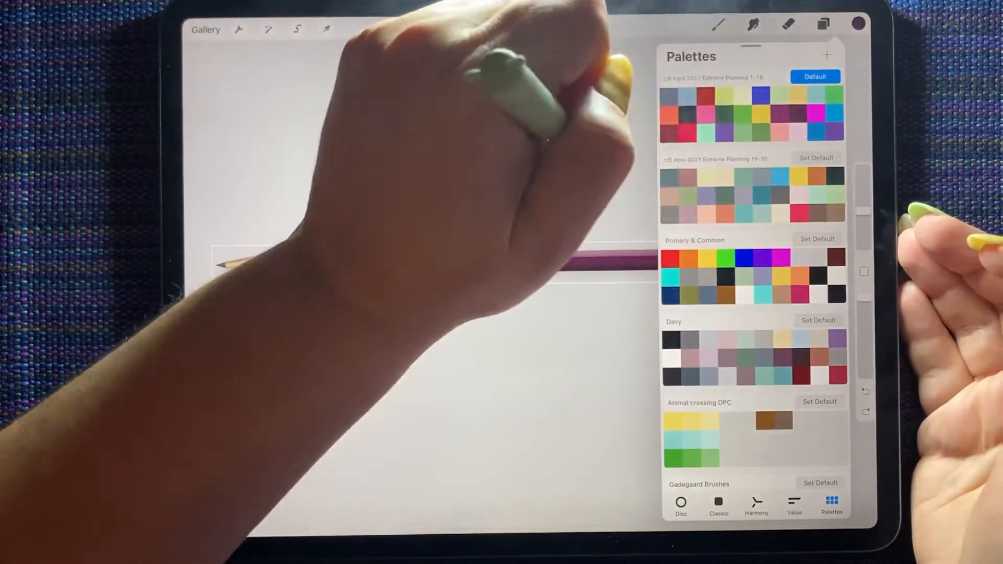
# Step: Try another palette swatch, check its Value readout, then undo the stroke and go pink
pyautogui.click(821, 25)
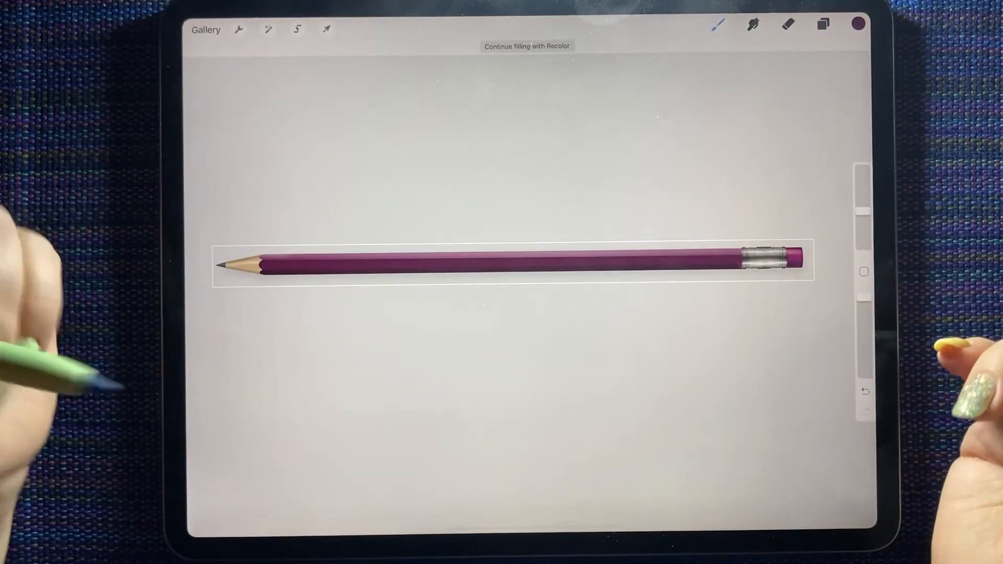
pyautogui.click(859, 23)
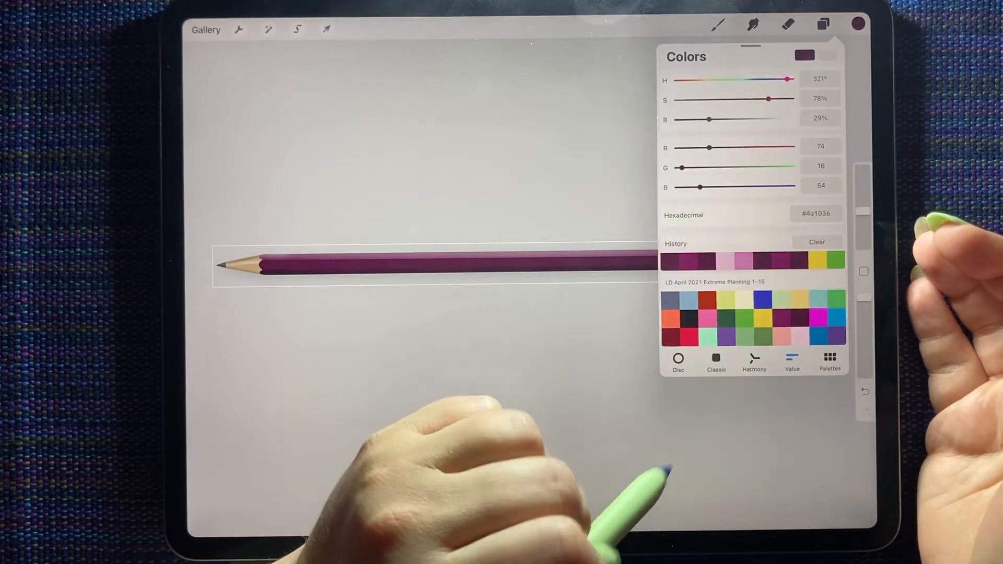
pyautogui.click(741, 261)
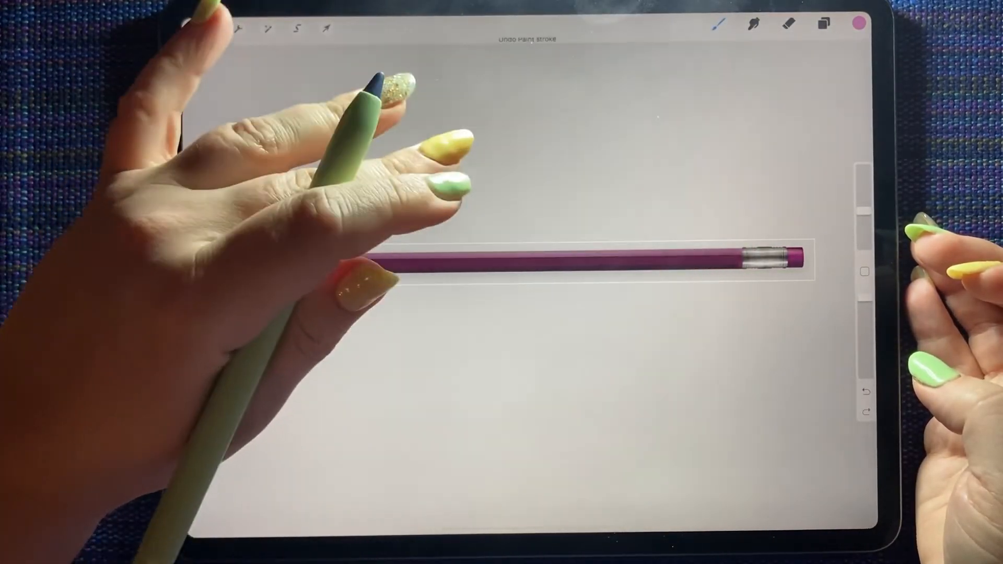
# Step: Paint the pink mermaid-scale brush pattern along the pencil body and copy the result
pyautogui.click(718, 25)
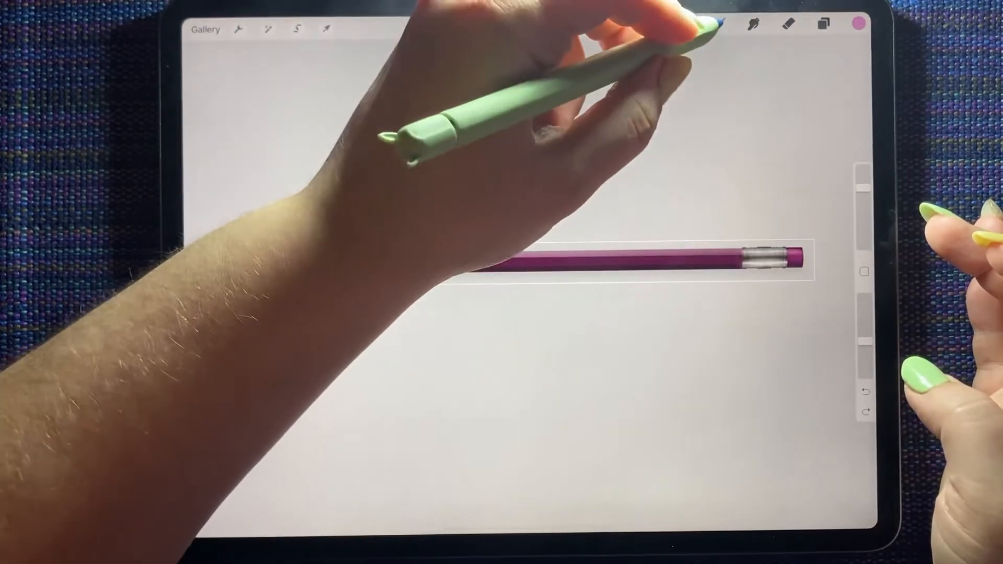
pyautogui.click(717, 26)
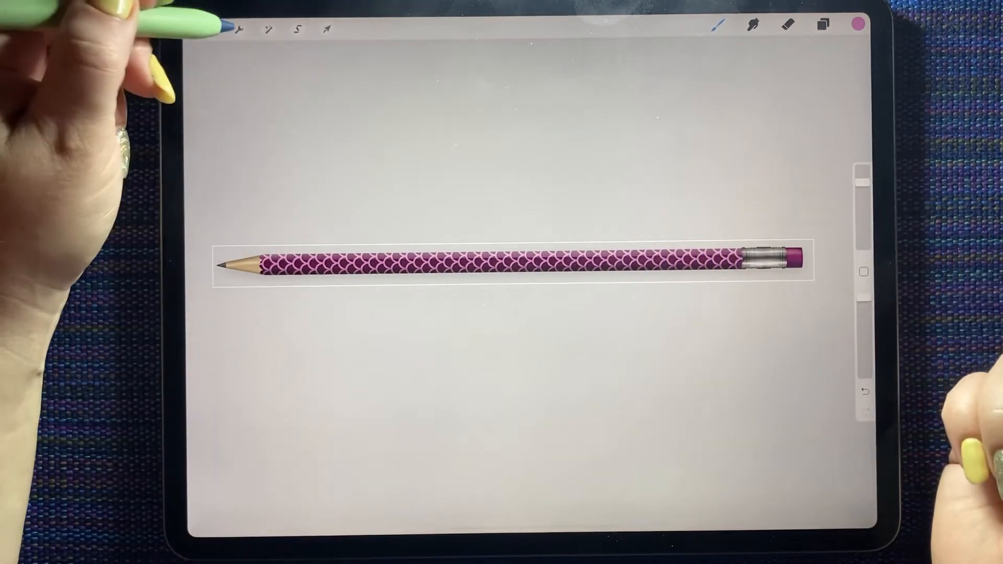
pyautogui.click(238, 29)
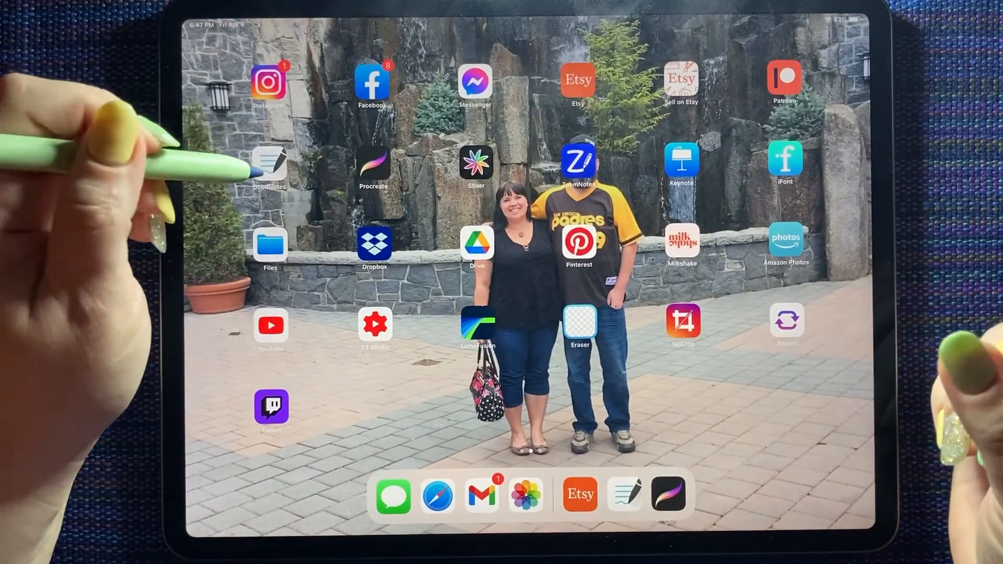
# Step: Launch GoodNotes 5 from the Home Screen, landing on the stars-and-sea sticker page
pyautogui.click(271, 167)
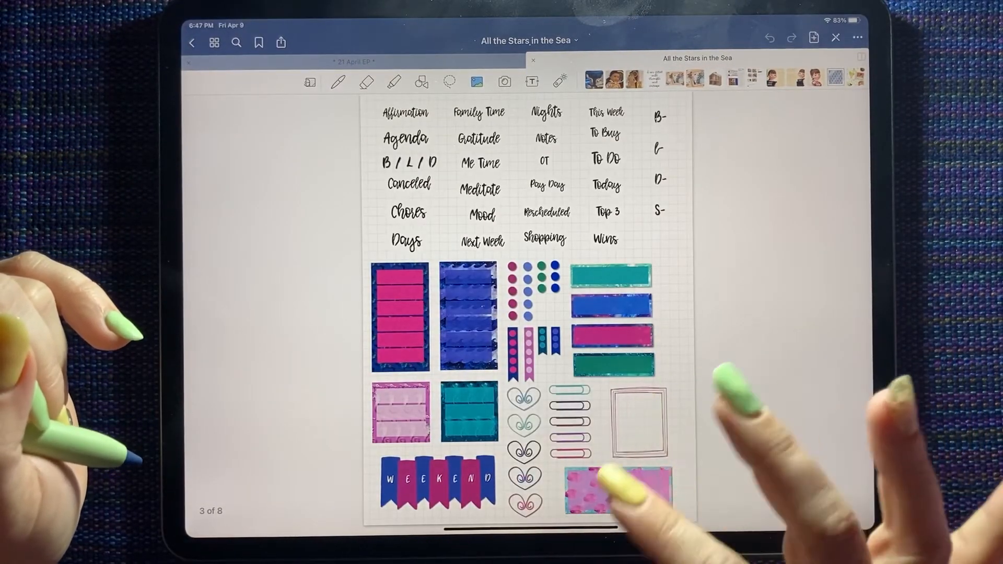
# Step: Copy the small purple sea-creature sticker from page 6 of the sticker document
pyautogui.hscroll(-3)
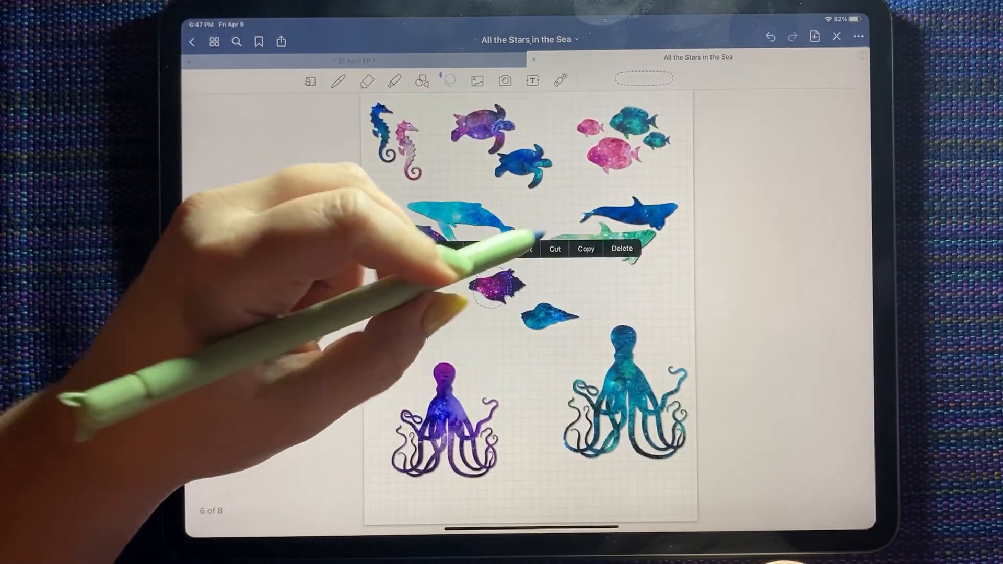
pyautogui.click(357, 60)
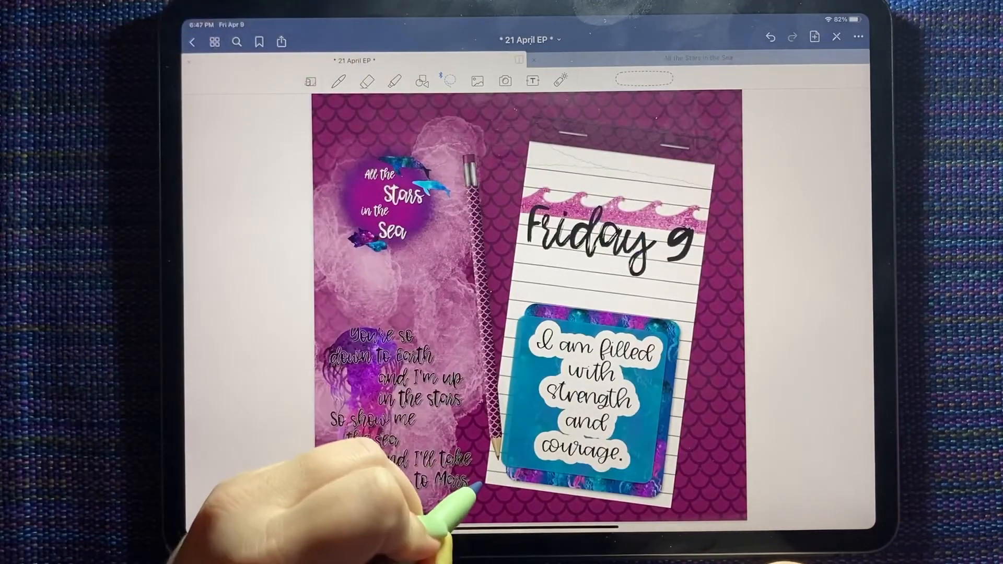